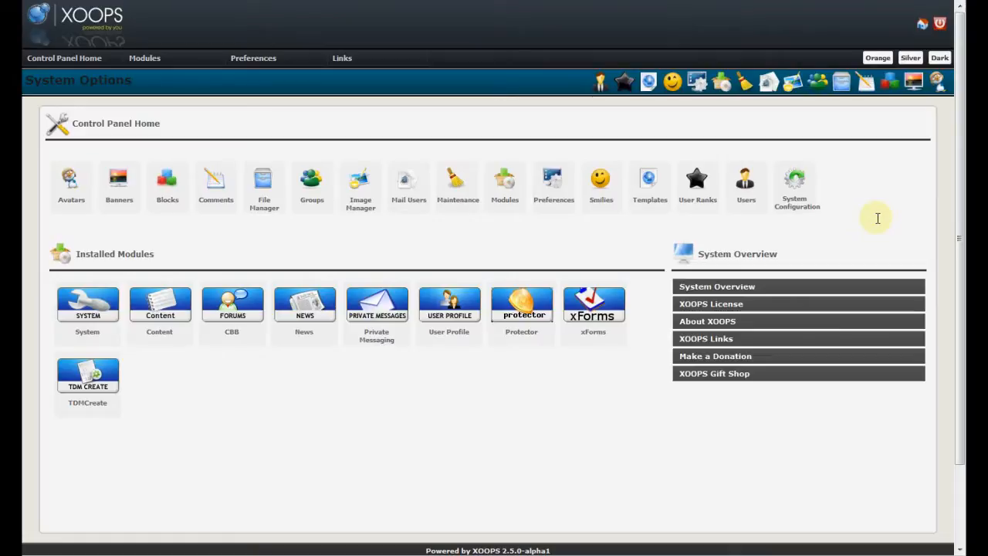
mouse_move(226, 247)
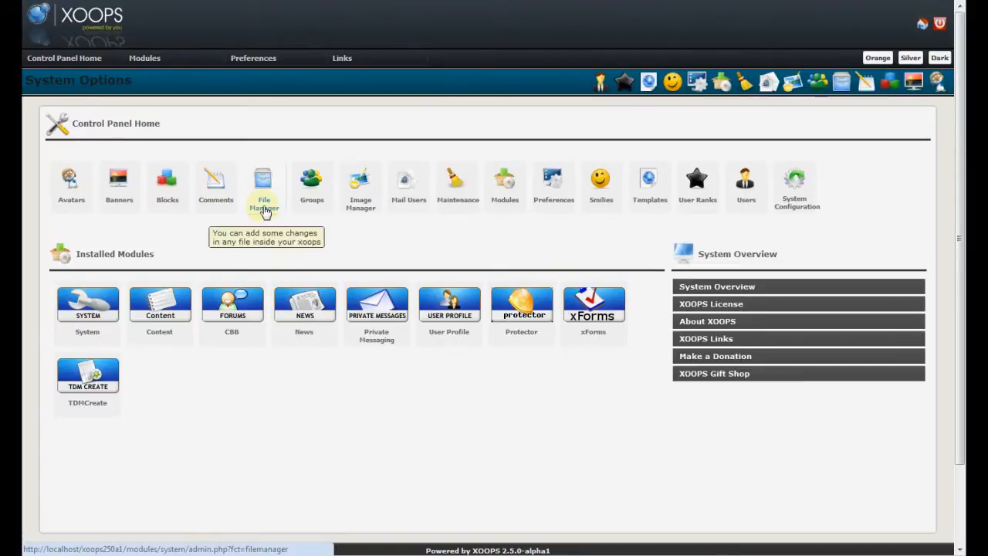
mouse_move(662, 232)
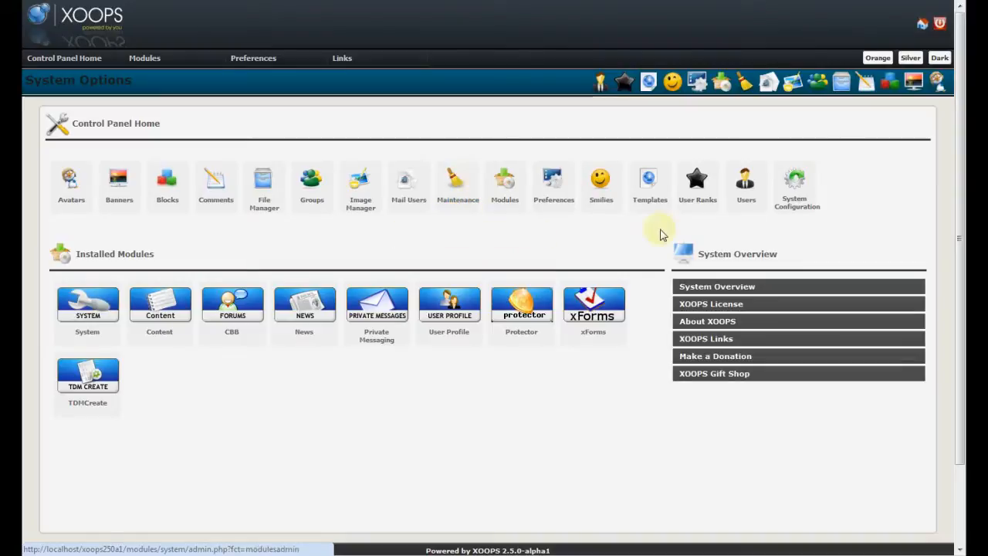
mouse_move(794, 189)
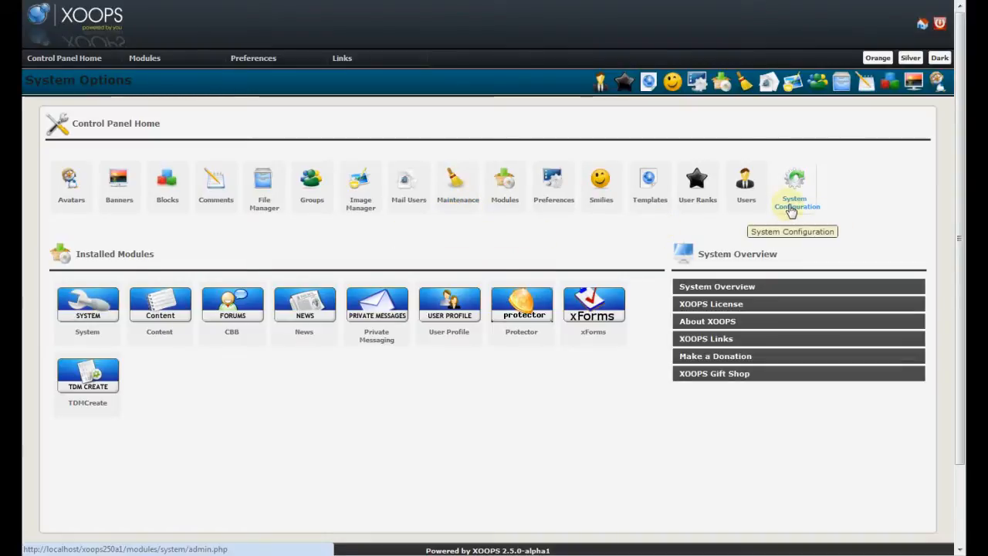
mouse_move(778, 213)
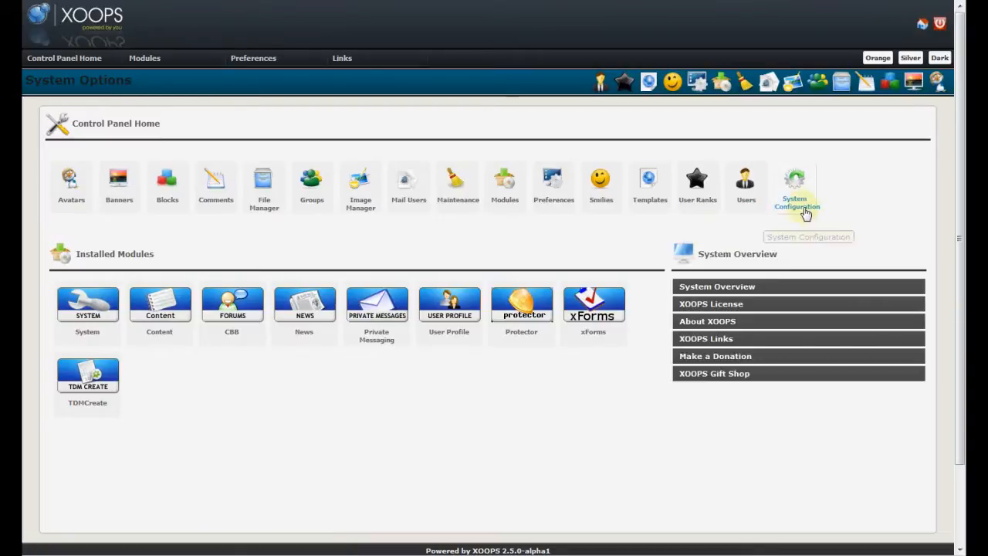
Open the System Configuration overview listing all admin sections with descriptions and status.
left_click(794, 185)
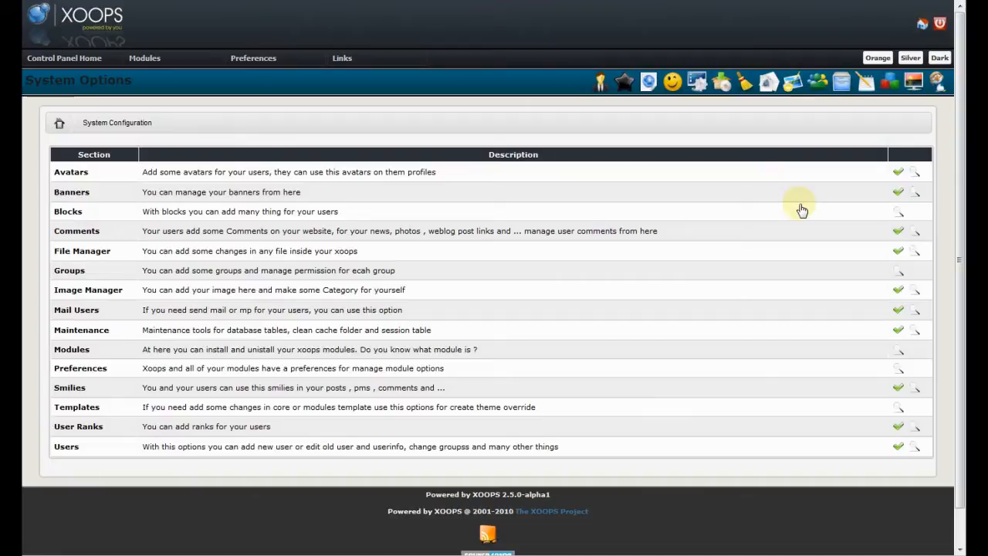
mouse_move(805, 214)
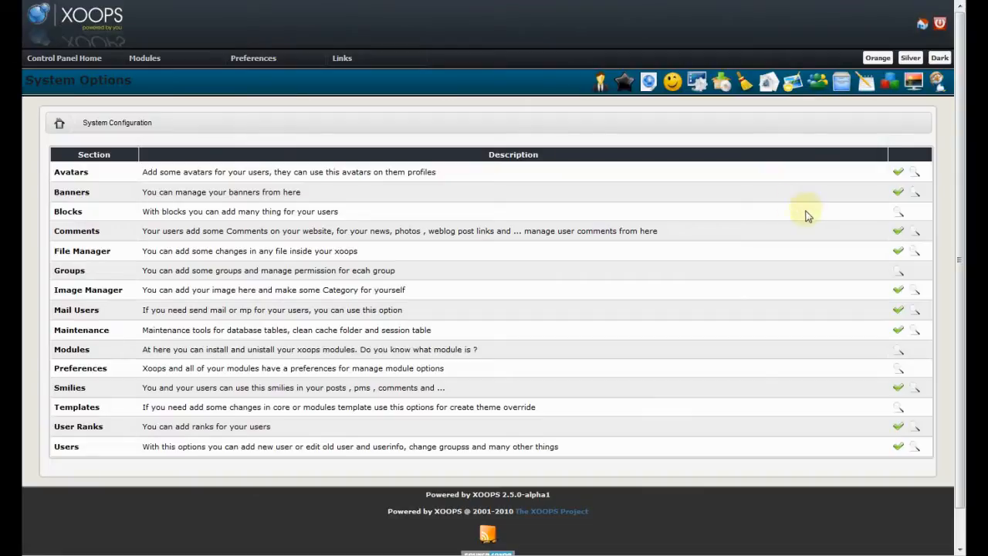
mouse_move(898, 173)
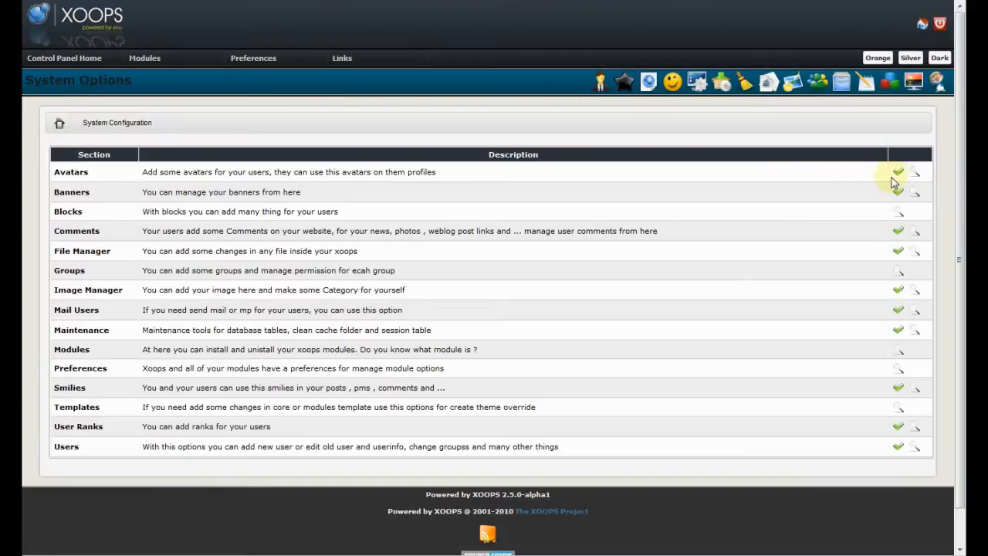
mouse_move(914, 177)
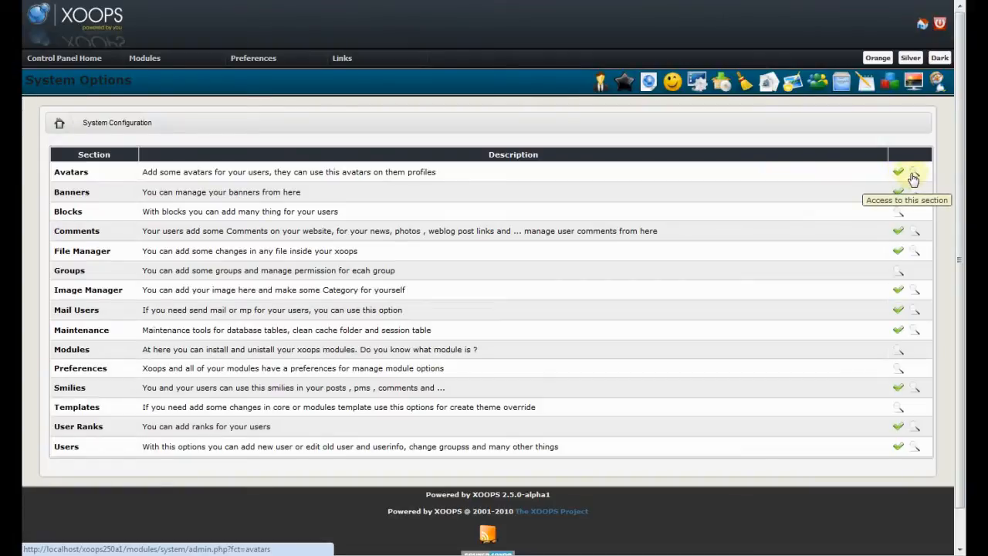
mouse_move(791, 207)
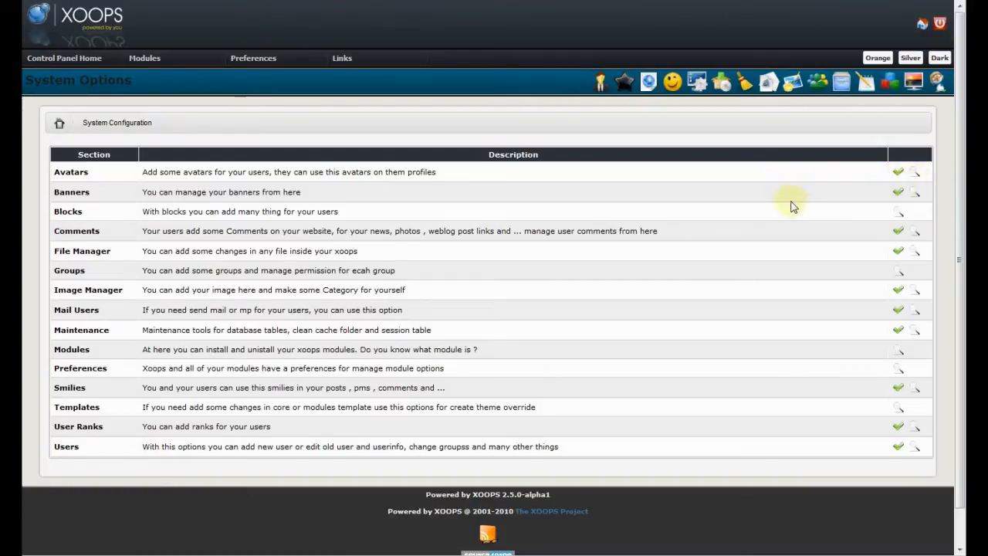
mouse_move(177, 122)
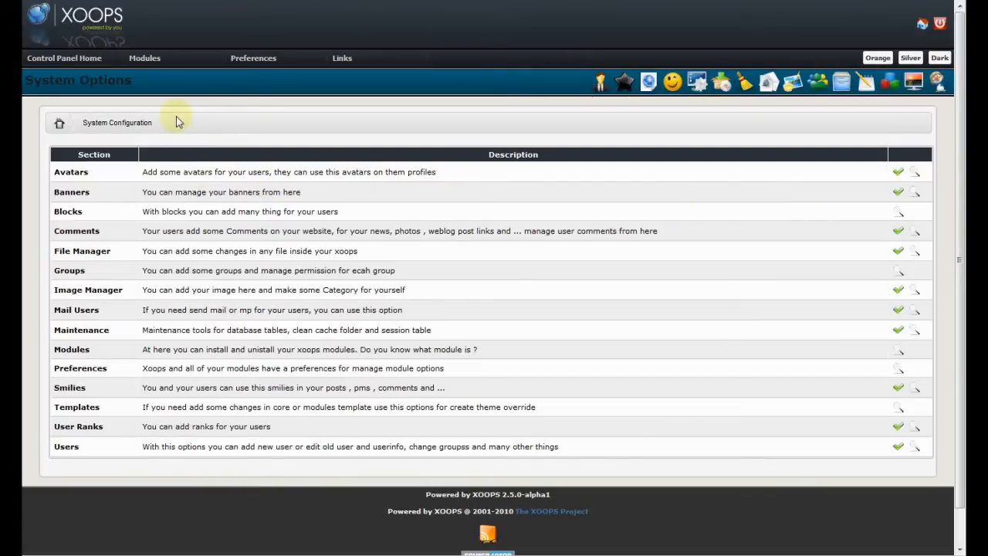
mouse_move(61, 122)
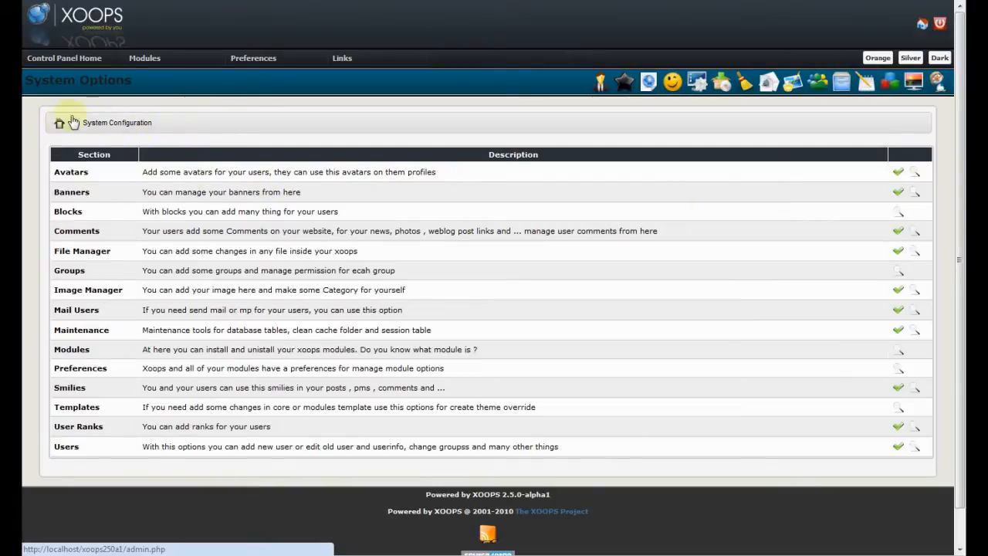
mouse_move(242, 185)
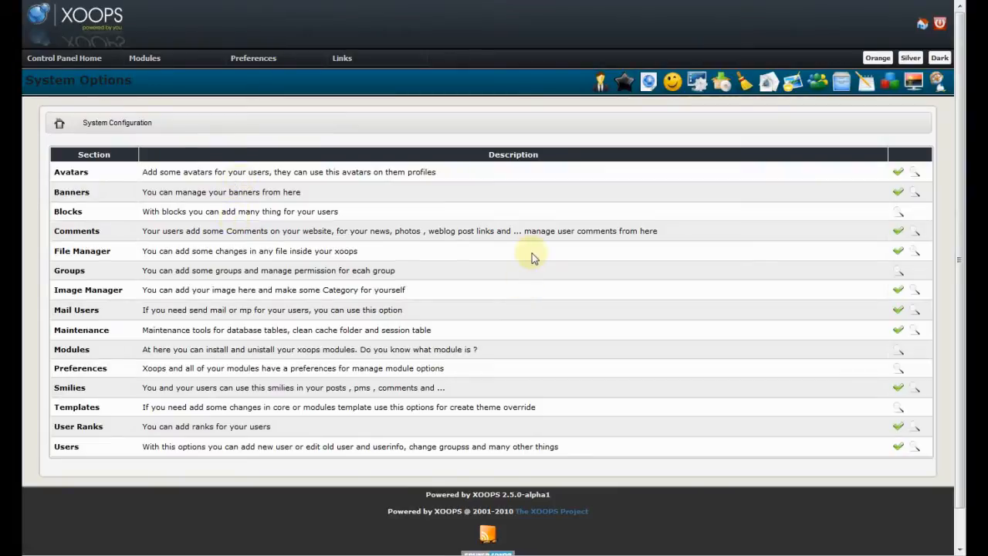
mouse_move(635, 253)
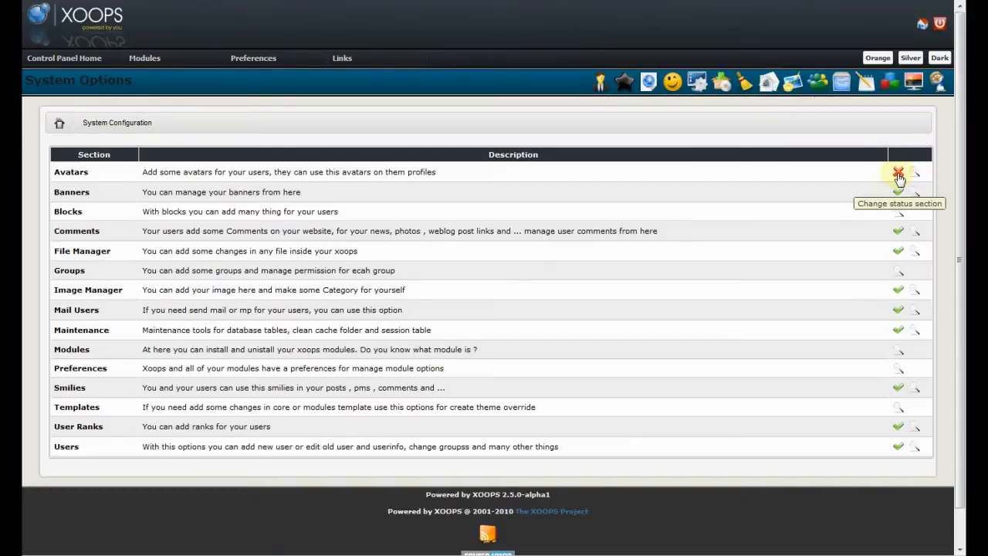
Disable the Avatars section, then return home and reopen System Configuration.
left_click(64, 58)
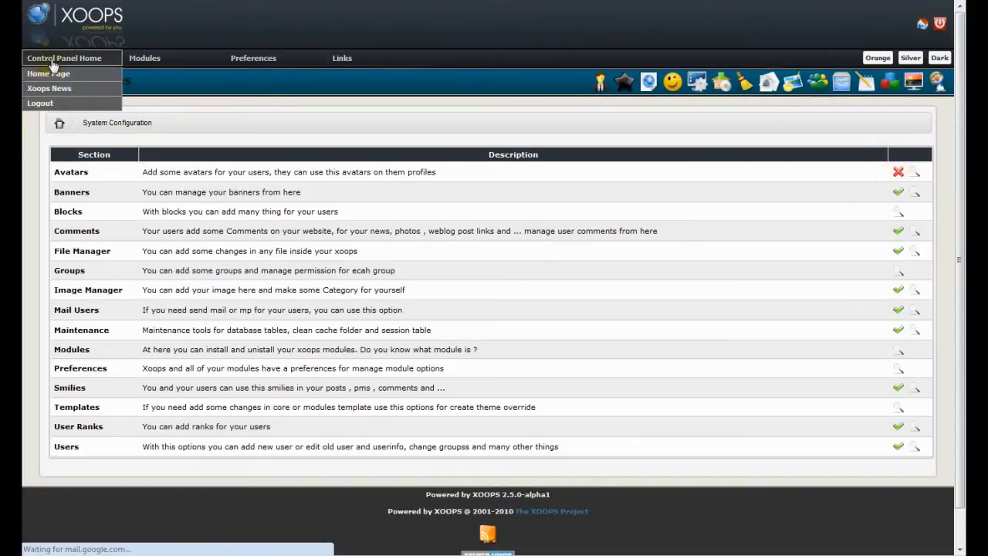
left_click(48, 72)
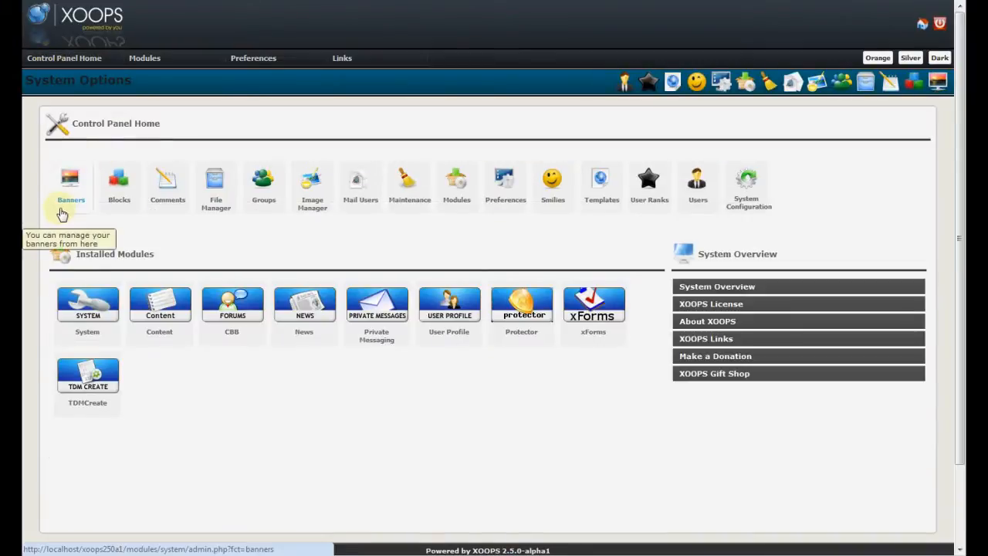
mouse_move(937, 81)
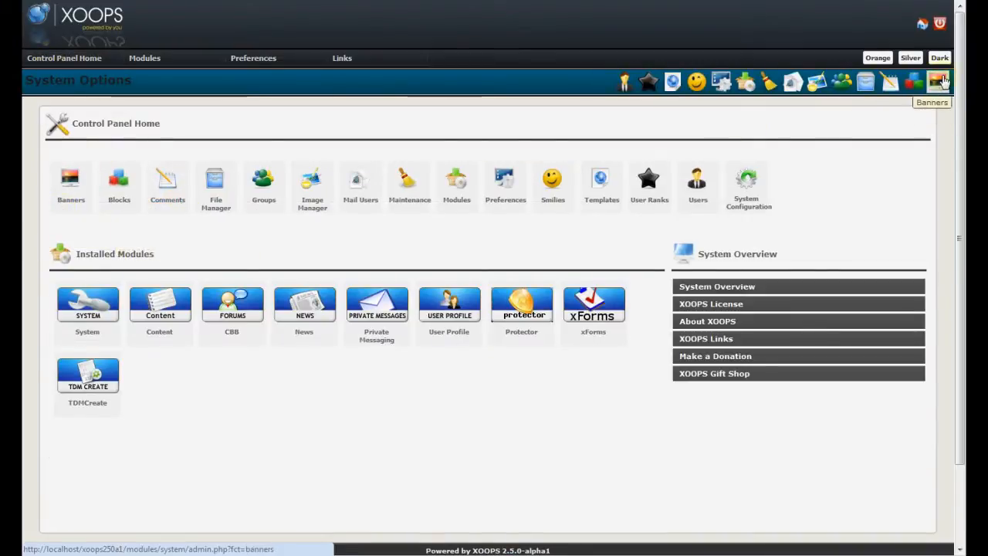
mouse_move(120, 72)
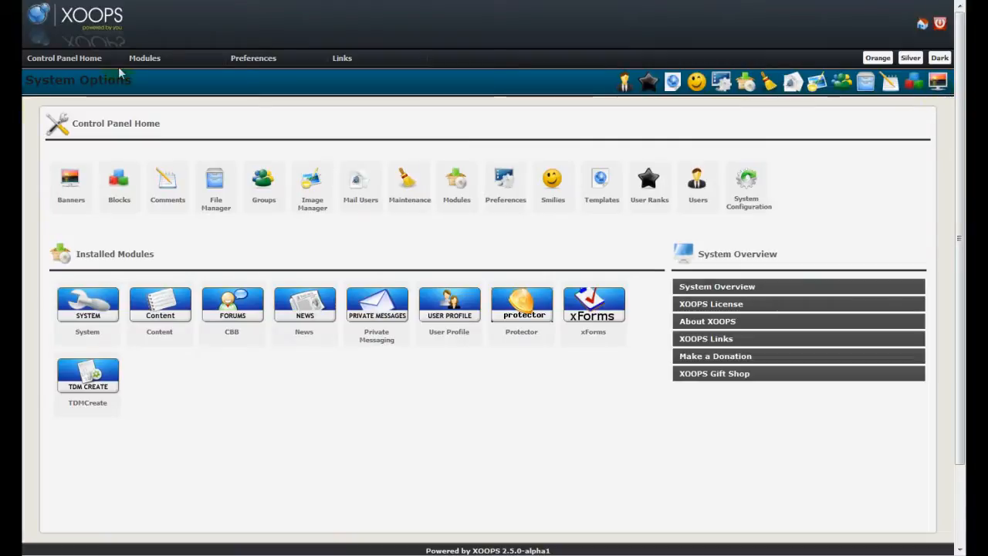
left_click(145, 58)
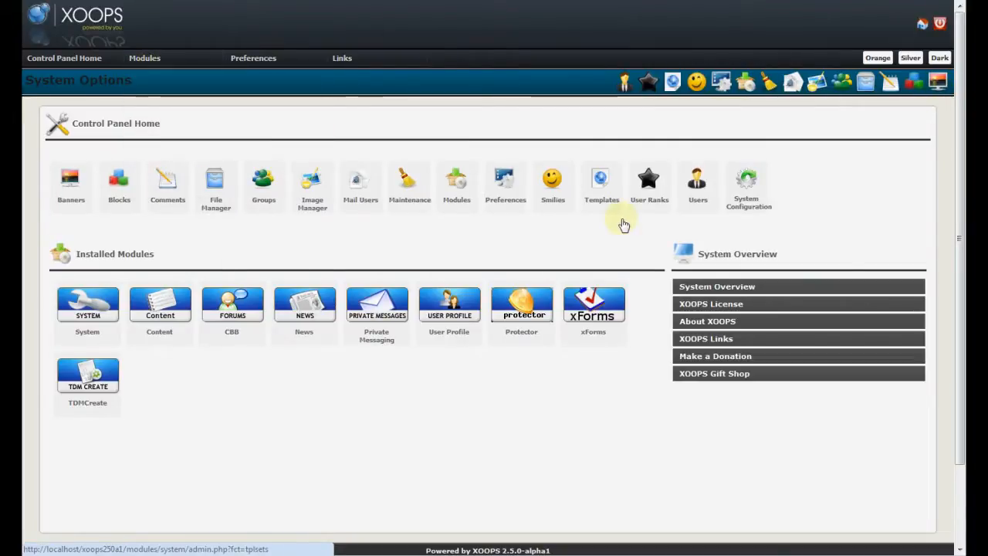
Re-enable the Avatars section and return to the Control Panel Home.
left_click(746, 186)
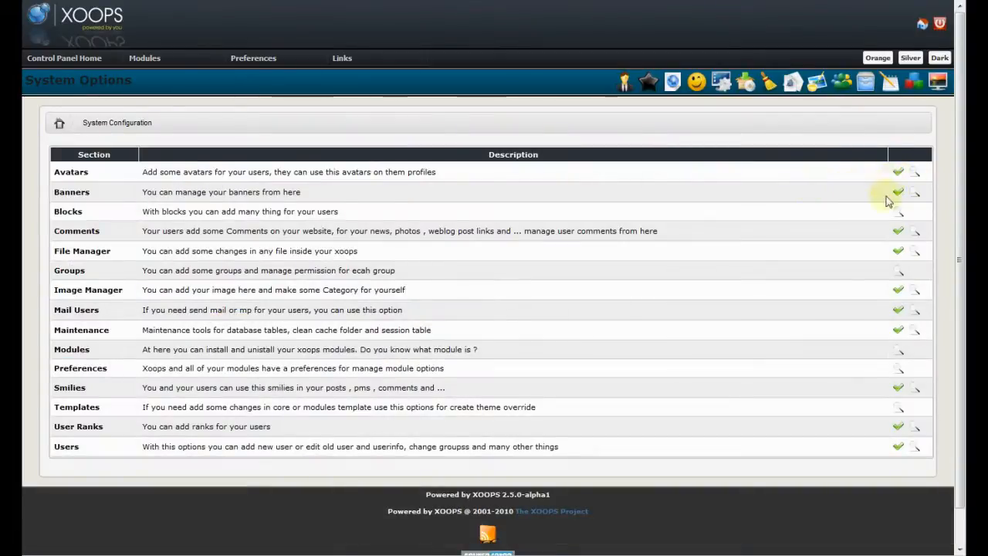
left_click(64, 58)
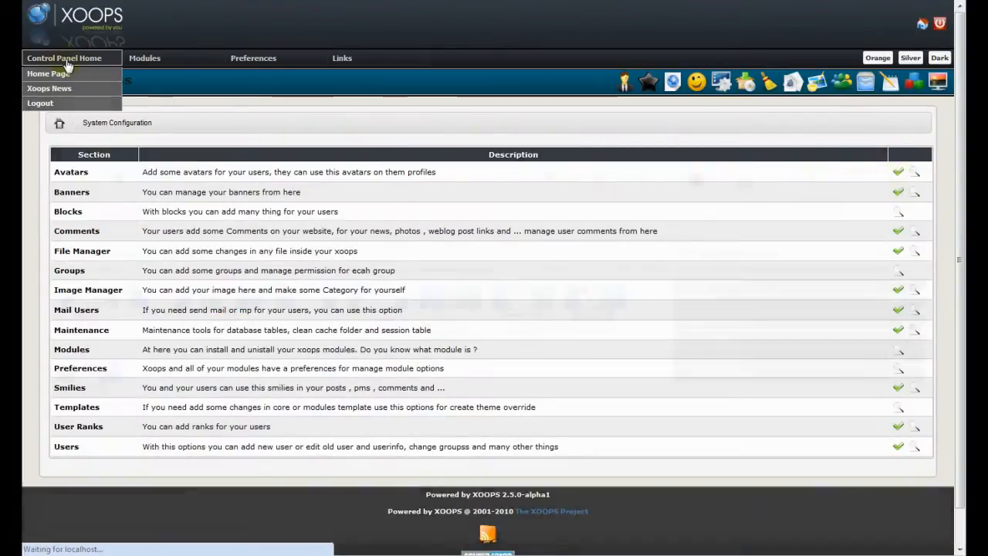
left_click(48, 74)
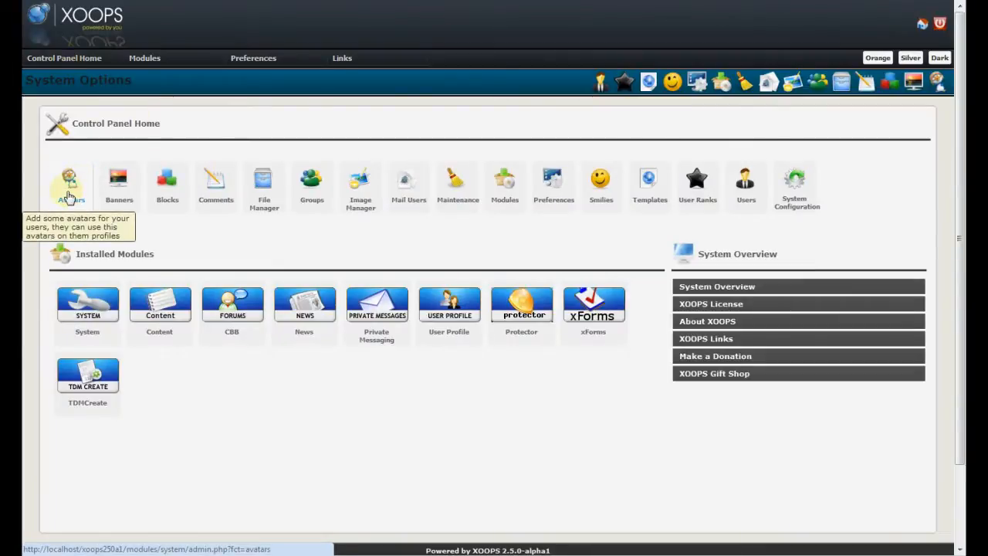
mouse_move(860, 188)
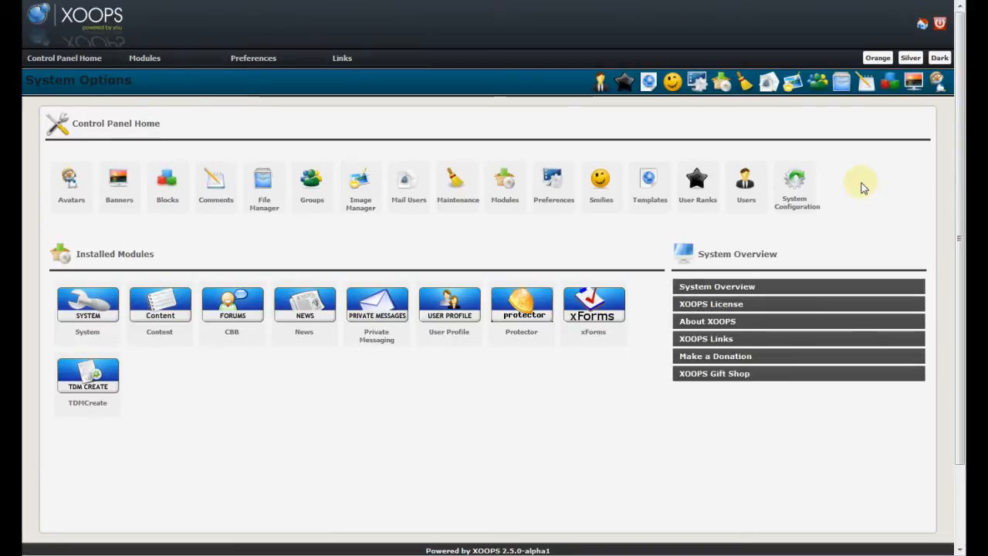
mouse_move(929, 117)
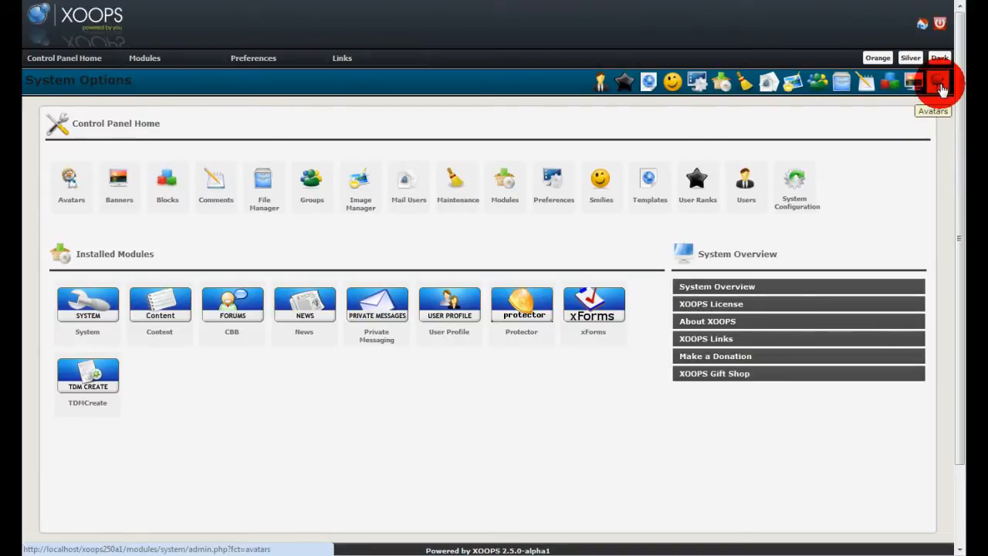
View the System Avatars list (Avatar1) and return to the Avatar Manager overview.
left_click(938, 81)
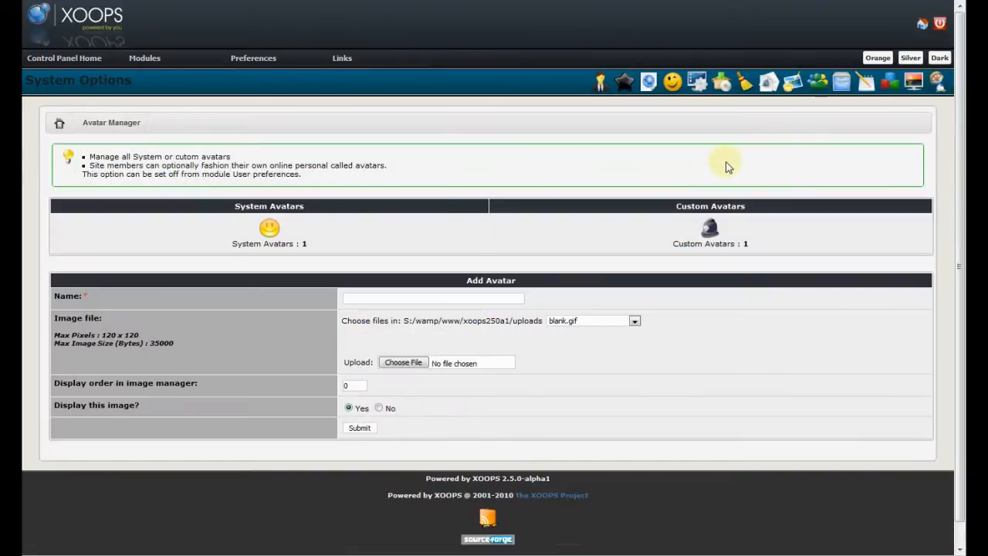
mouse_move(268, 228)
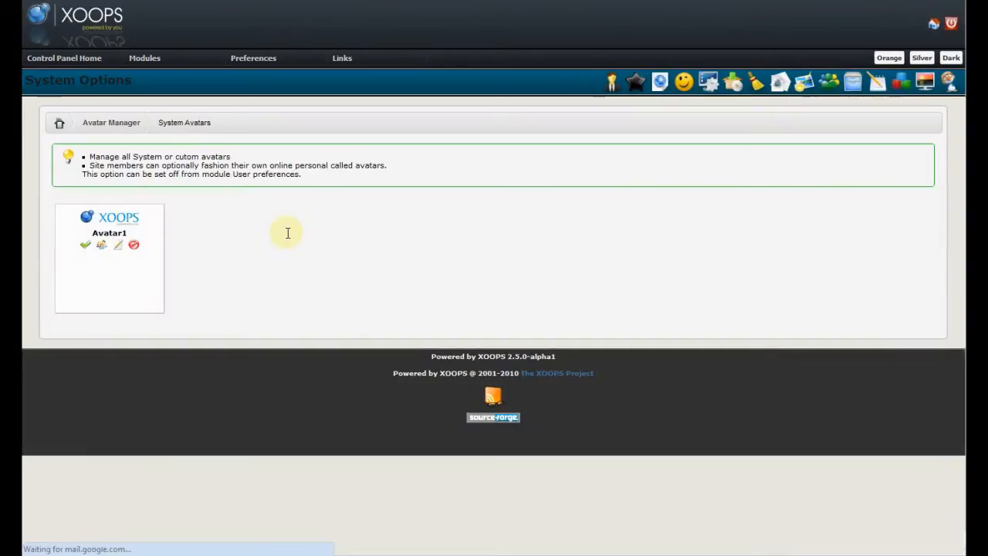
mouse_move(81, 269)
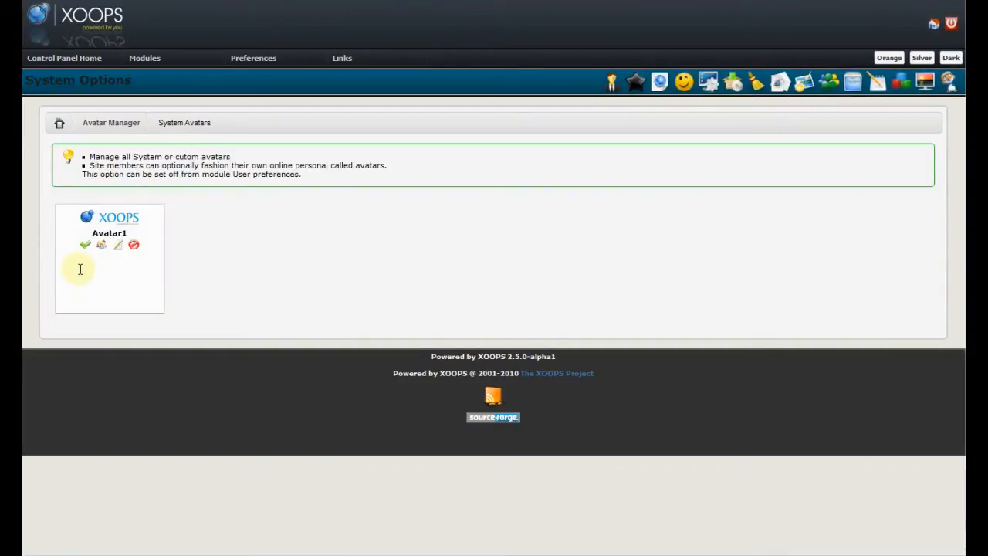
mouse_move(156, 223)
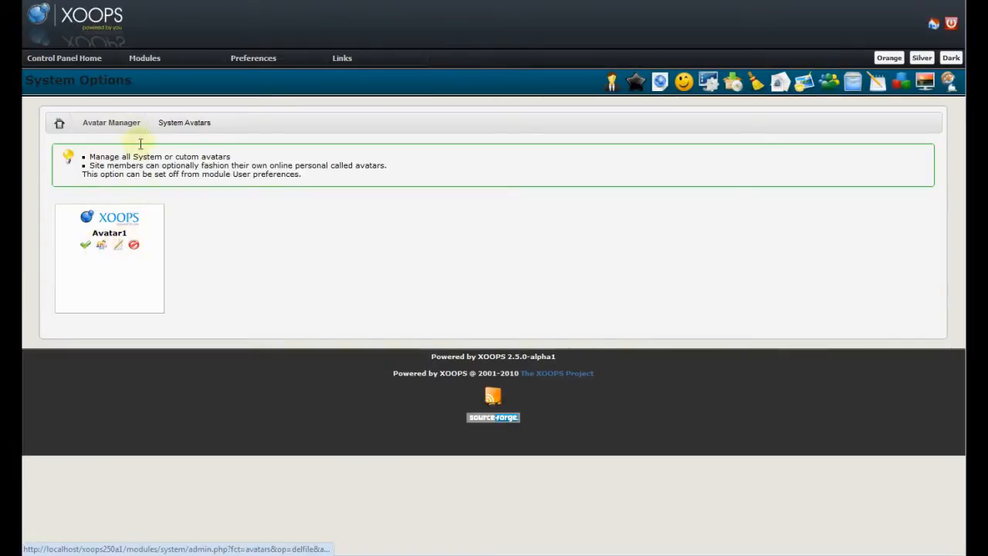
mouse_move(111, 122)
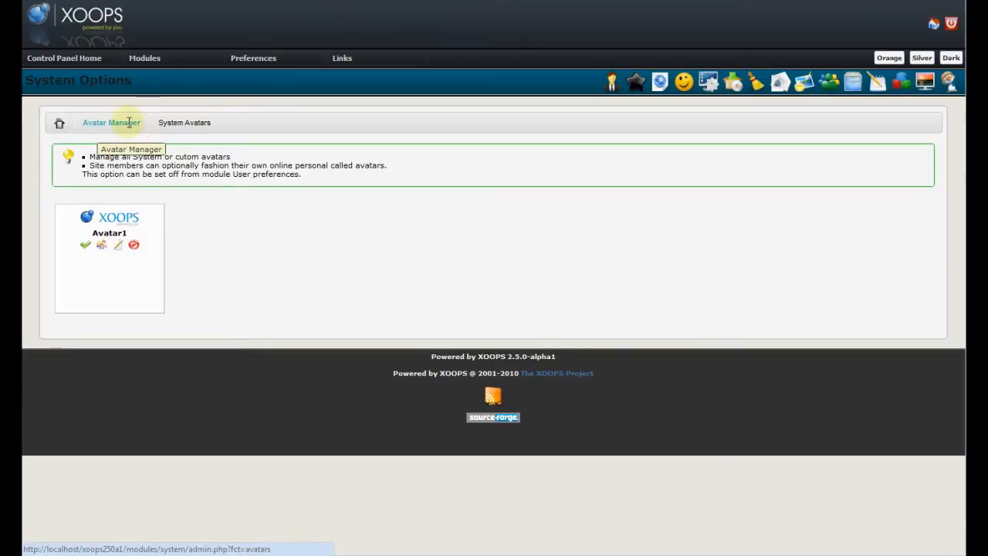
left_click(183, 122)
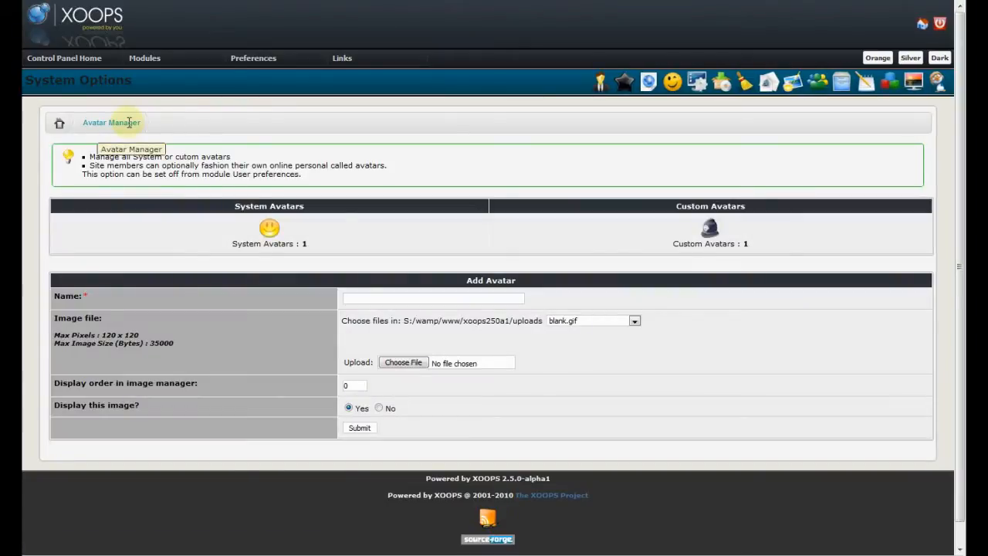
mouse_move(709, 227)
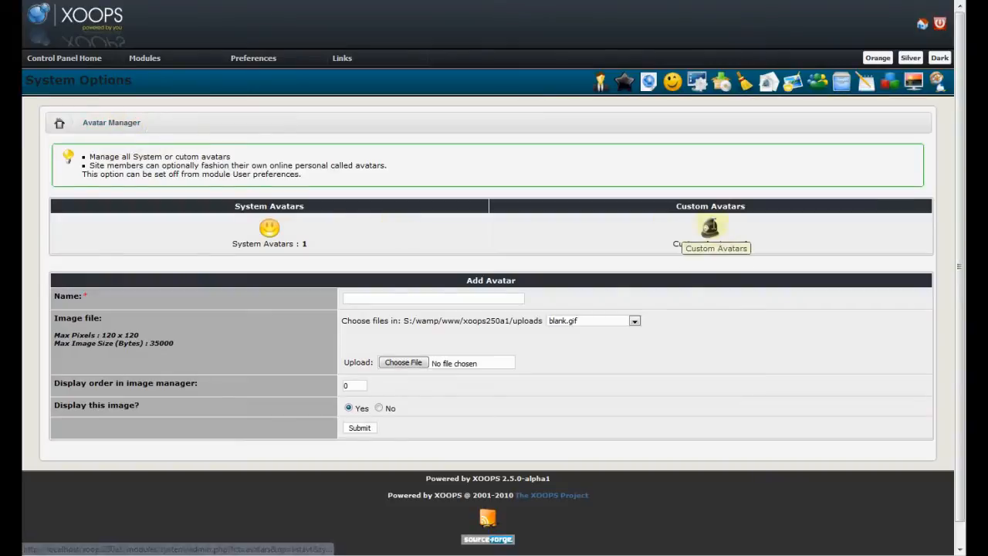
mouse_move(709, 227)
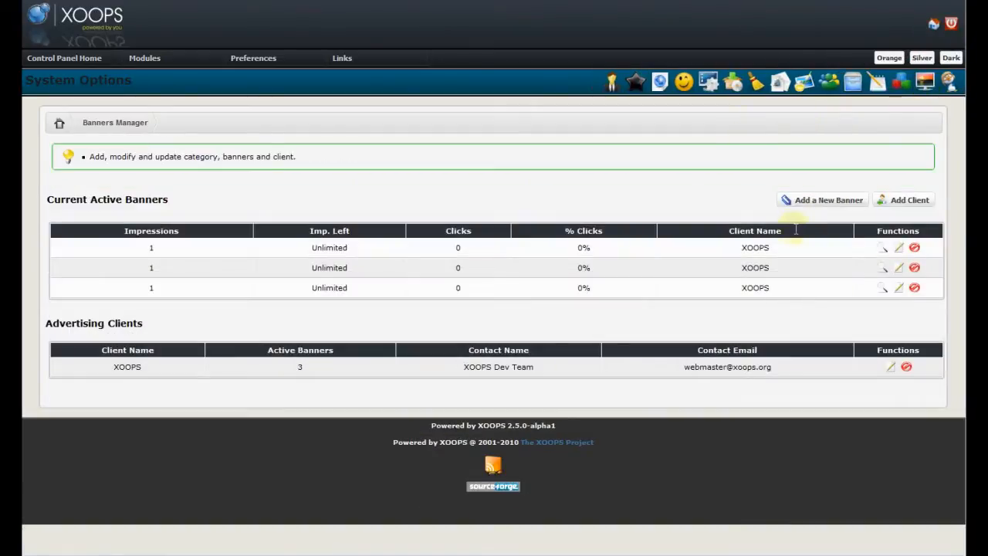
mouse_move(883, 247)
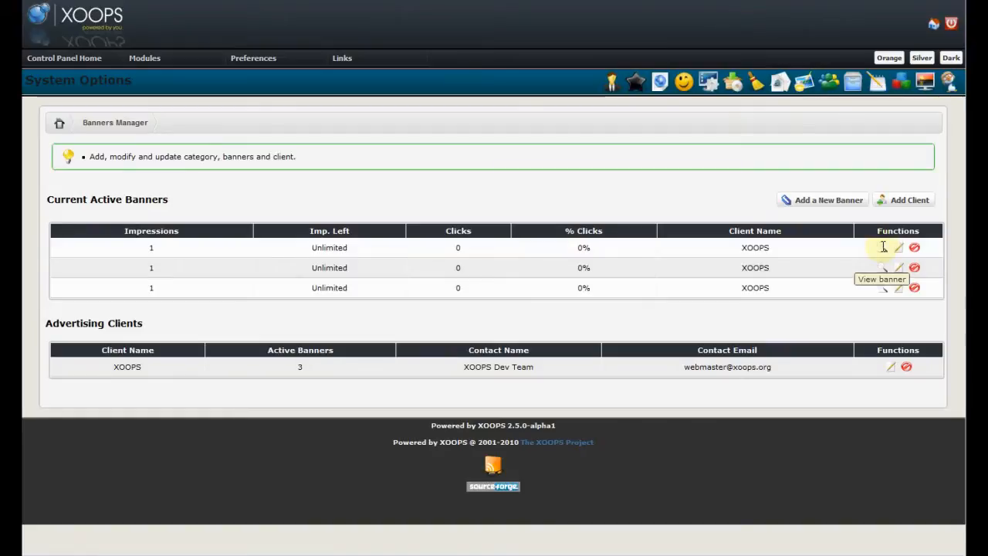
left_click(883, 247)
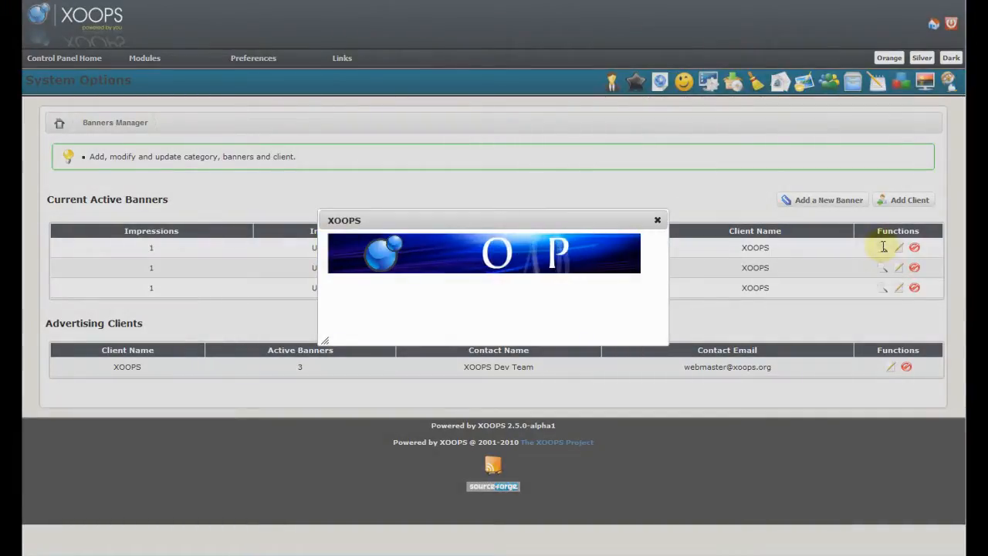
left_click(656, 219)
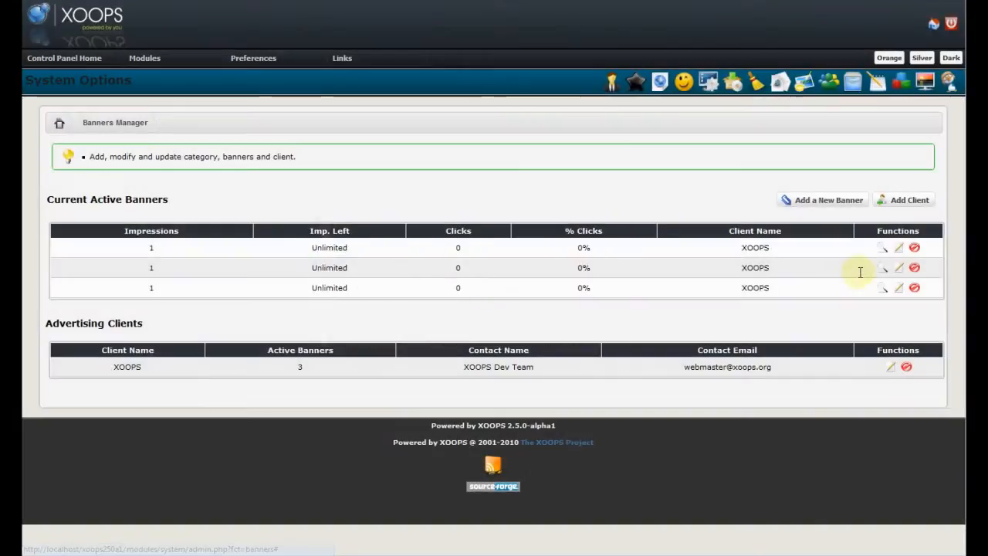
left_click(883, 268)
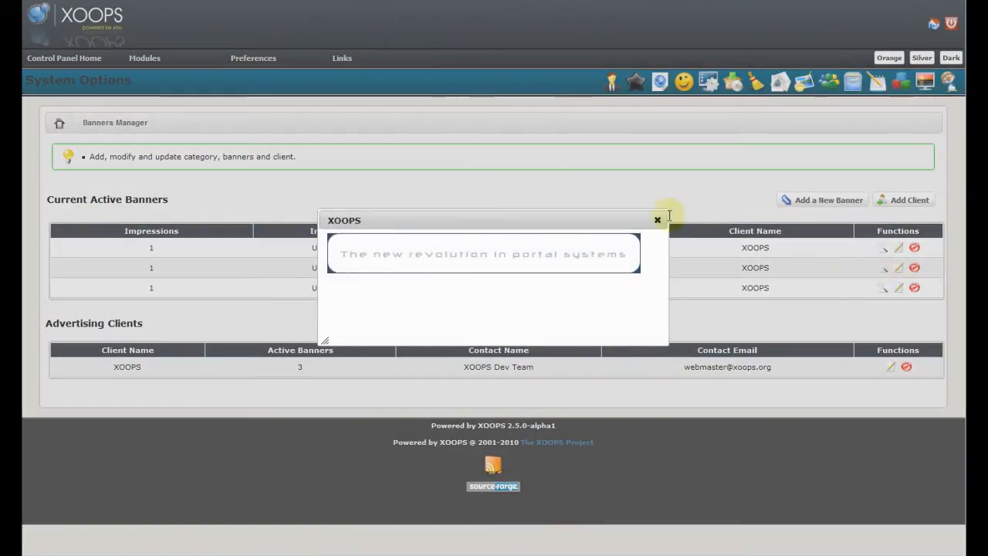
left_click(657, 220)
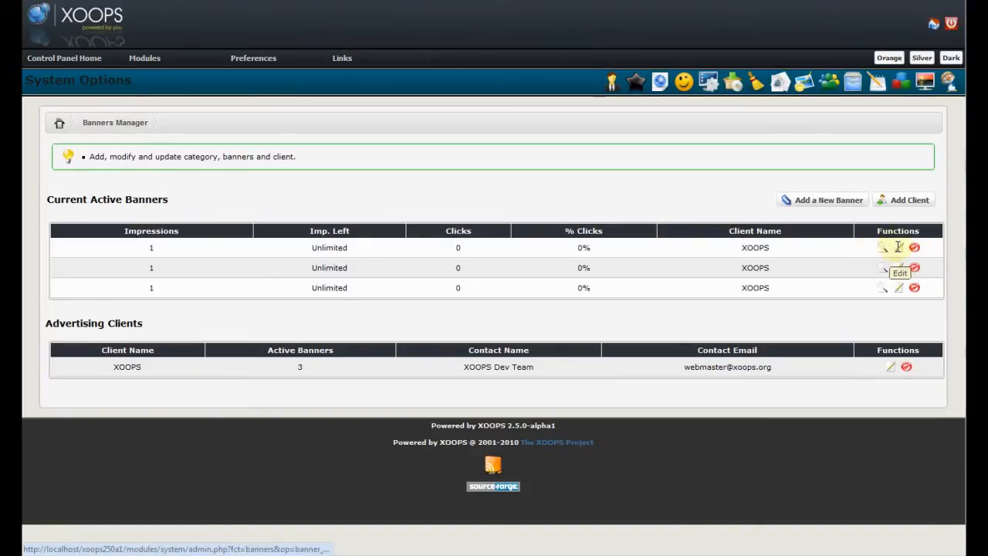
mouse_move(914, 247)
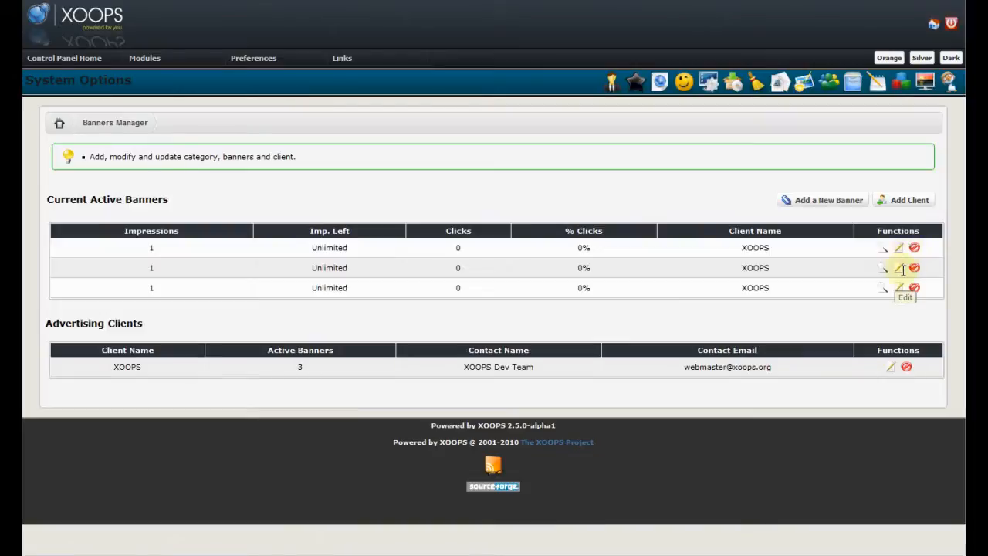
mouse_move(899, 145)
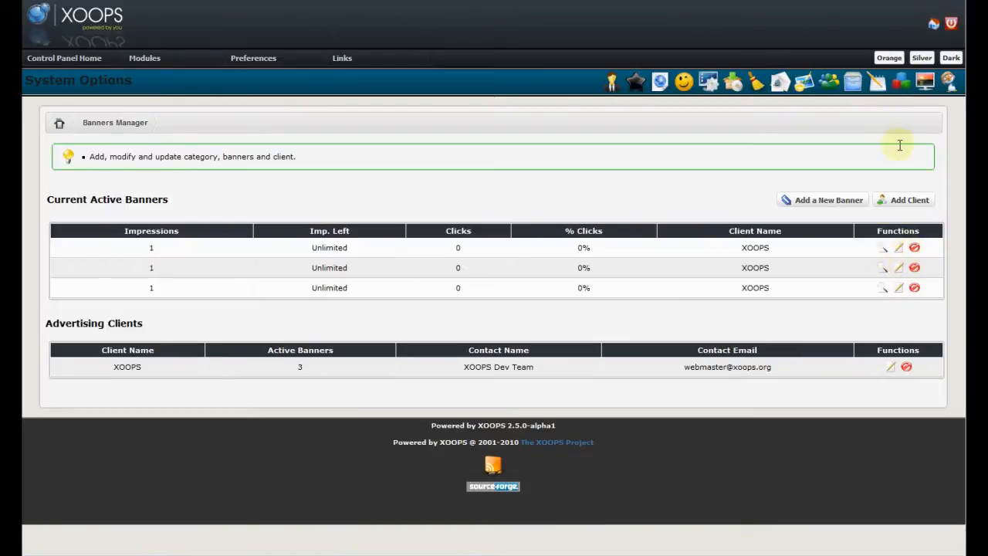
mouse_move(900, 81)
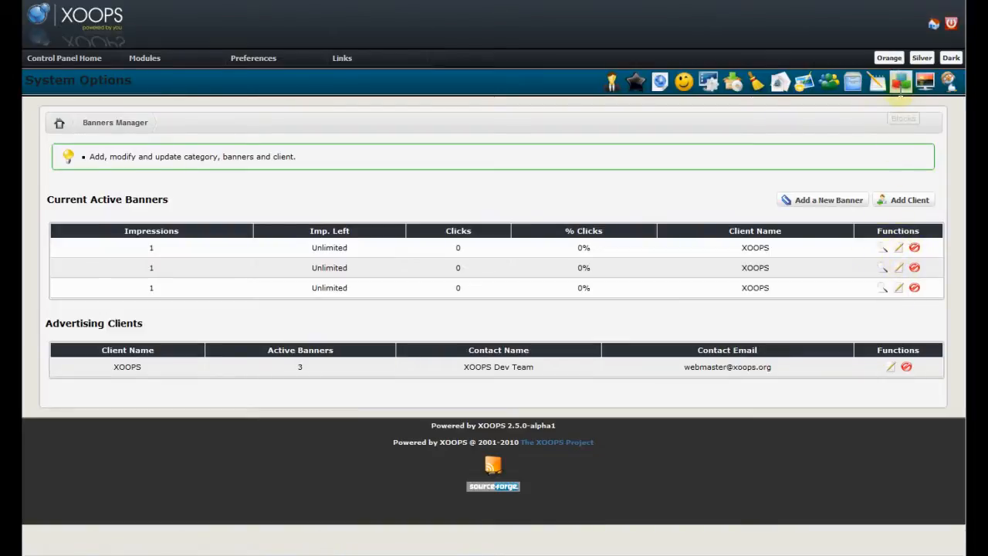
Move the Site Info block from Left to Top Left in Blocks administration and set it offline.
left_click(901, 81)
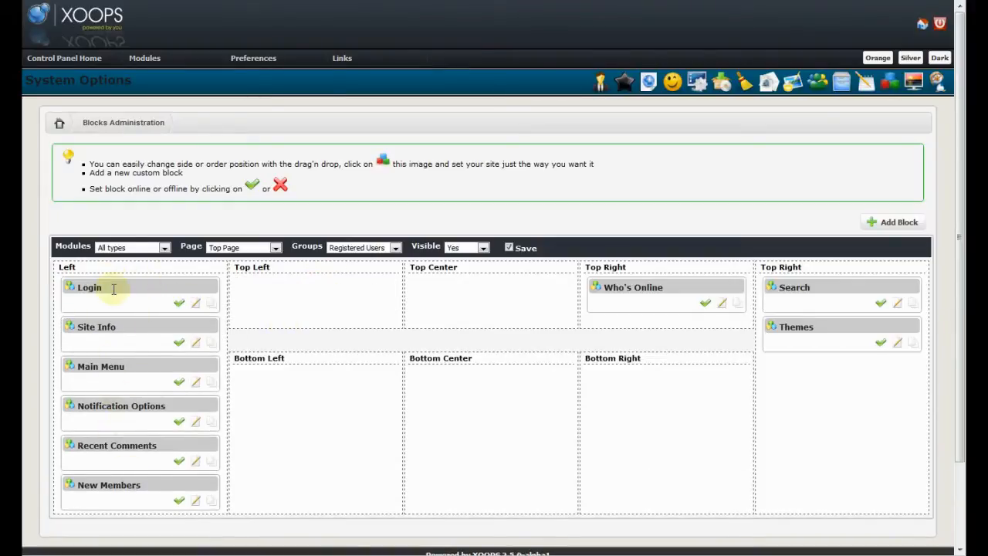
left_click_drag(632, 287, 103, 347)
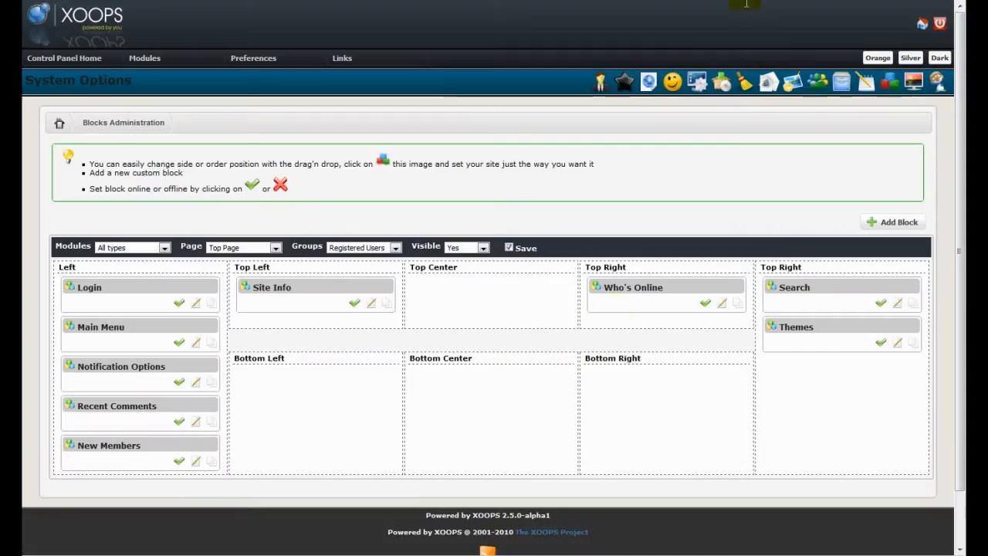
mouse_move(355, 303)
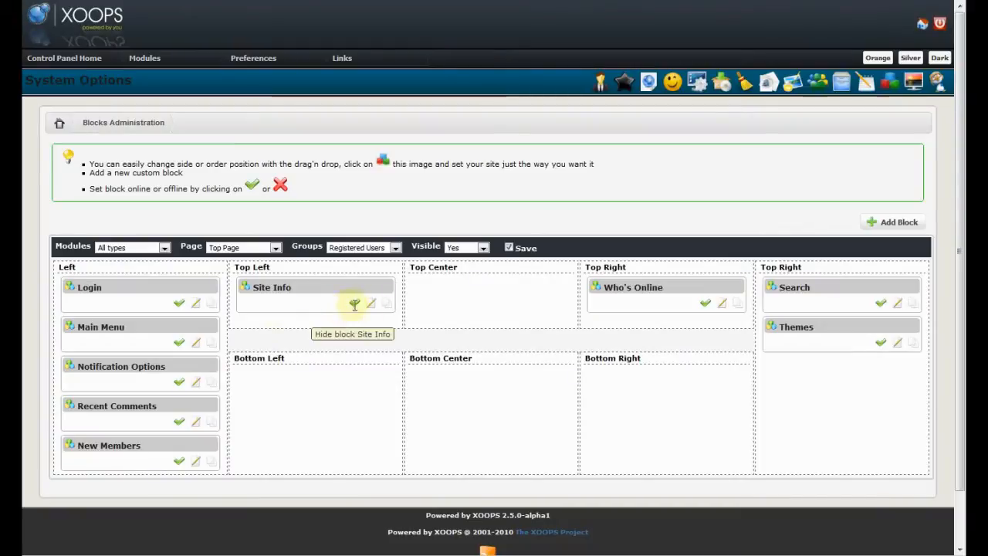
left_click(355, 303)
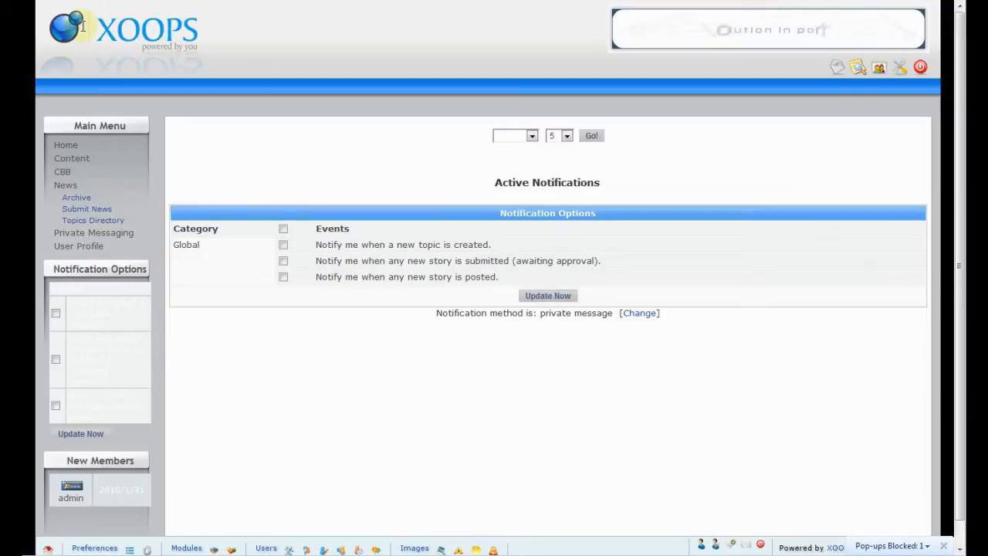
mouse_move(354, 49)
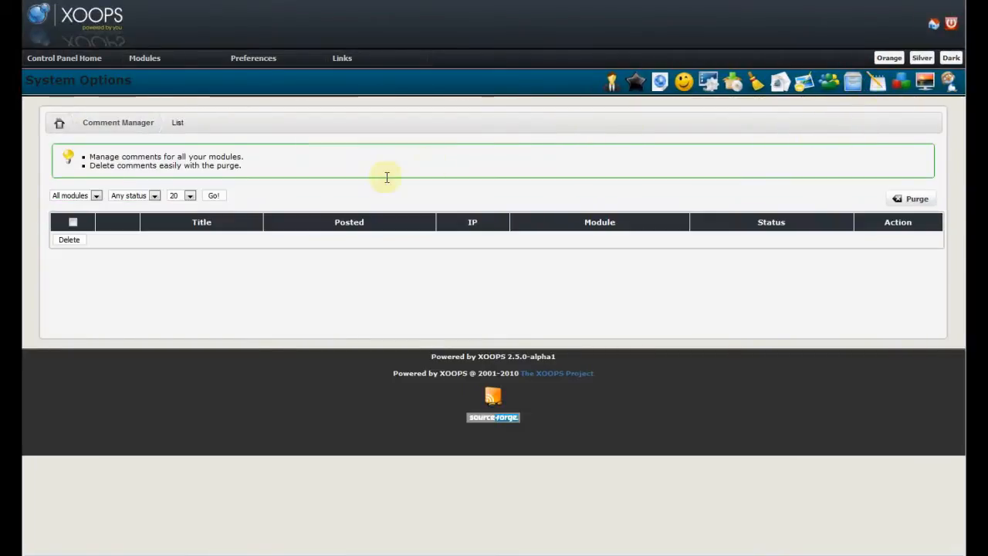
mouse_move(88, 278)
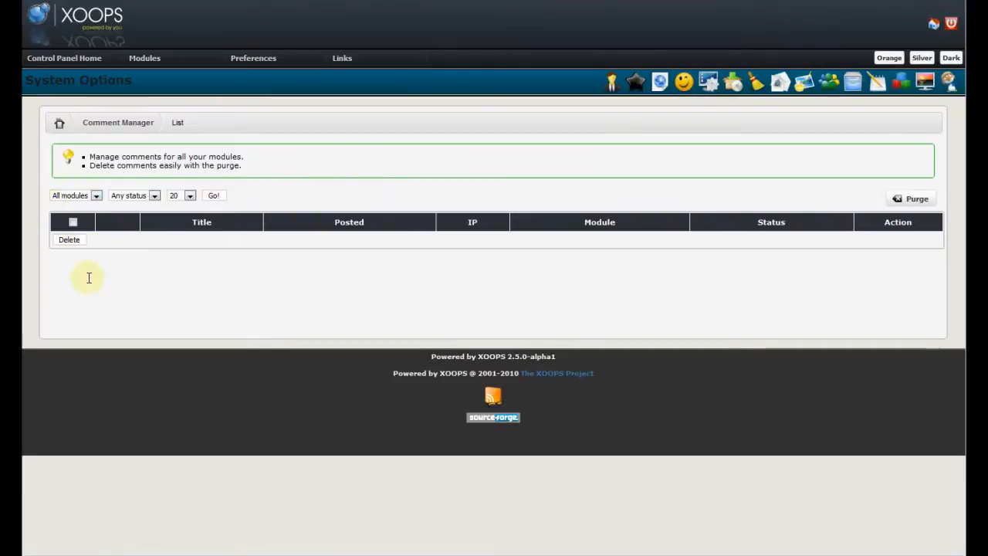
mouse_move(99, 288)
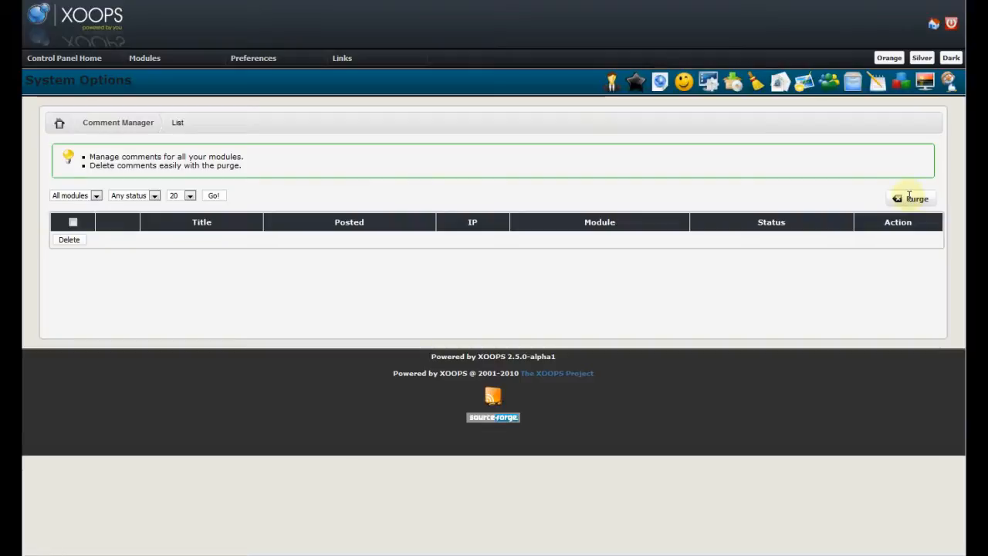
mouse_move(916, 198)
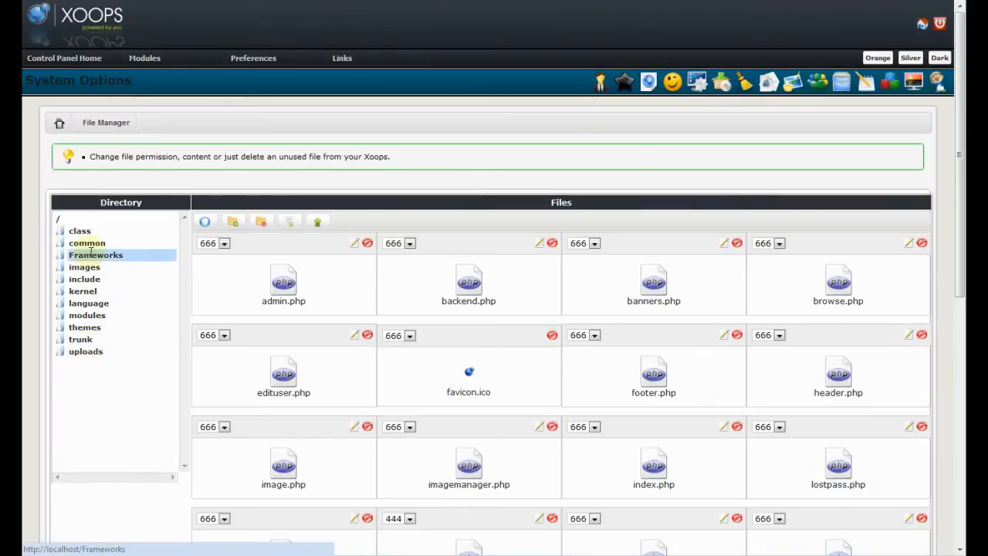
Expand common > jscalendar in the File Manager directory tree to list its files.
left_click(86, 242)
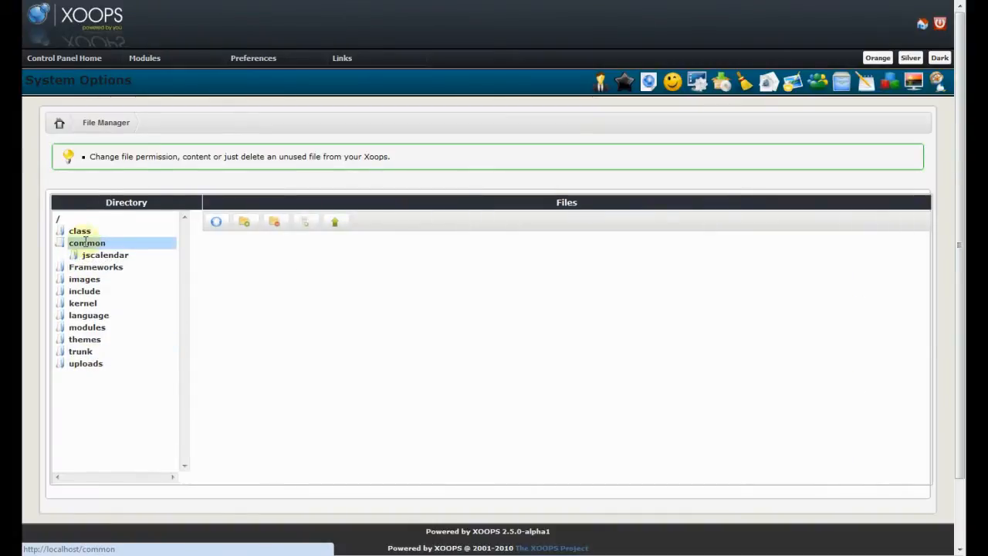
left_click(106, 255)
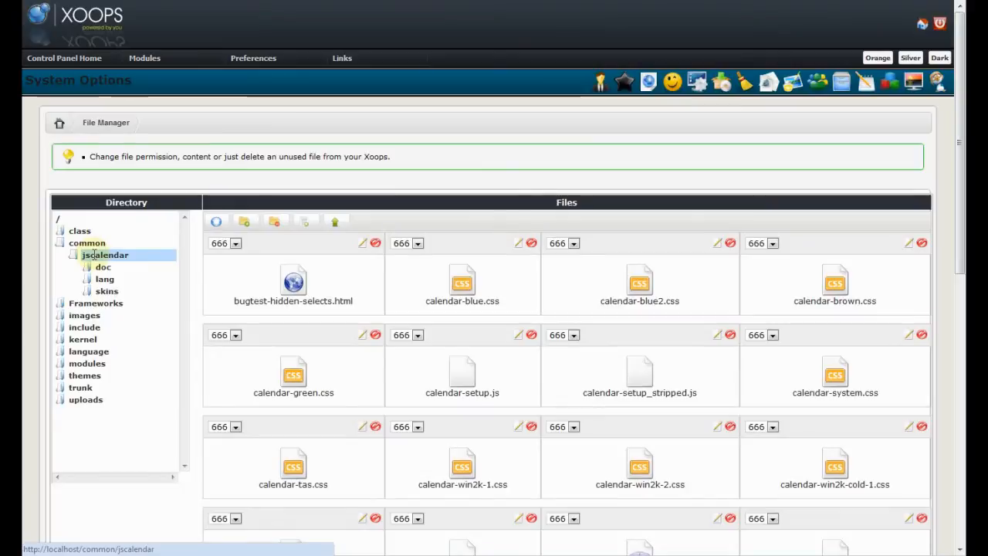
left_click(105, 278)
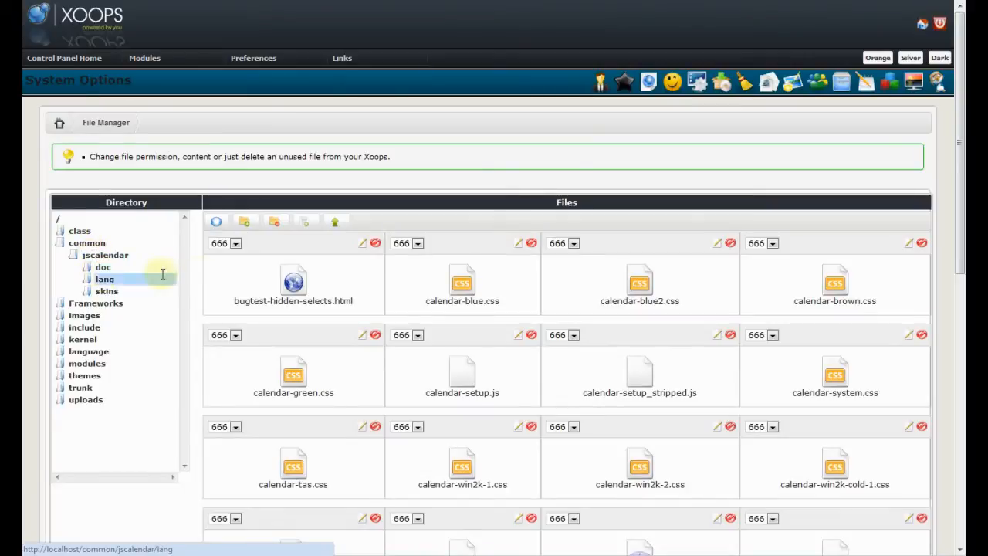
mouse_move(218, 279)
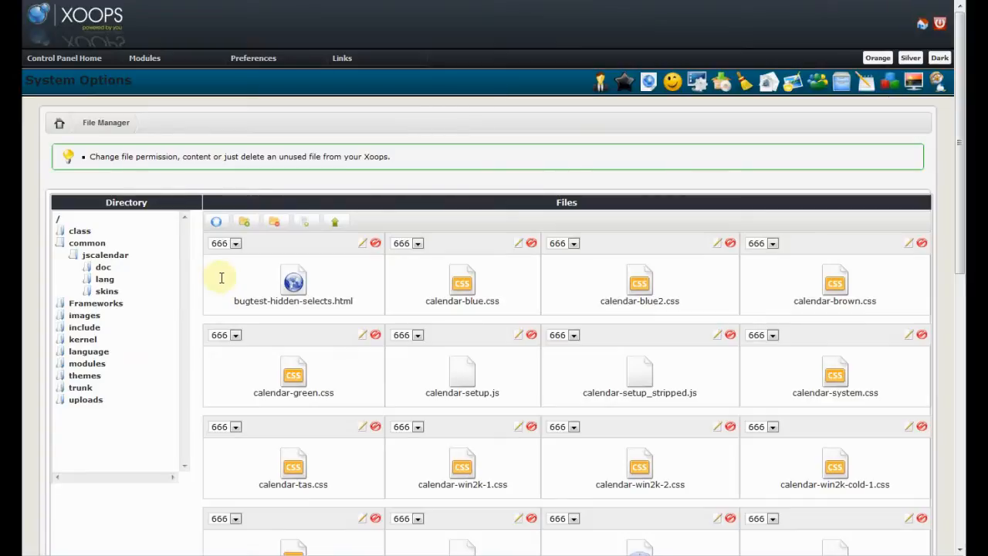
mouse_move(353, 268)
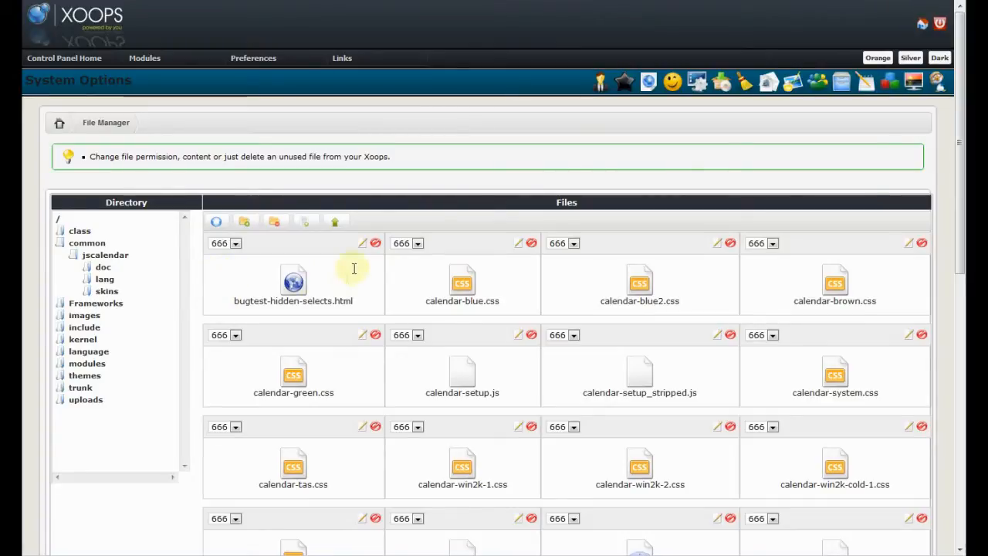
Edit and save bugtest-hidden-selects.html, then move on to the Groups Manager.
left_click(362, 244)
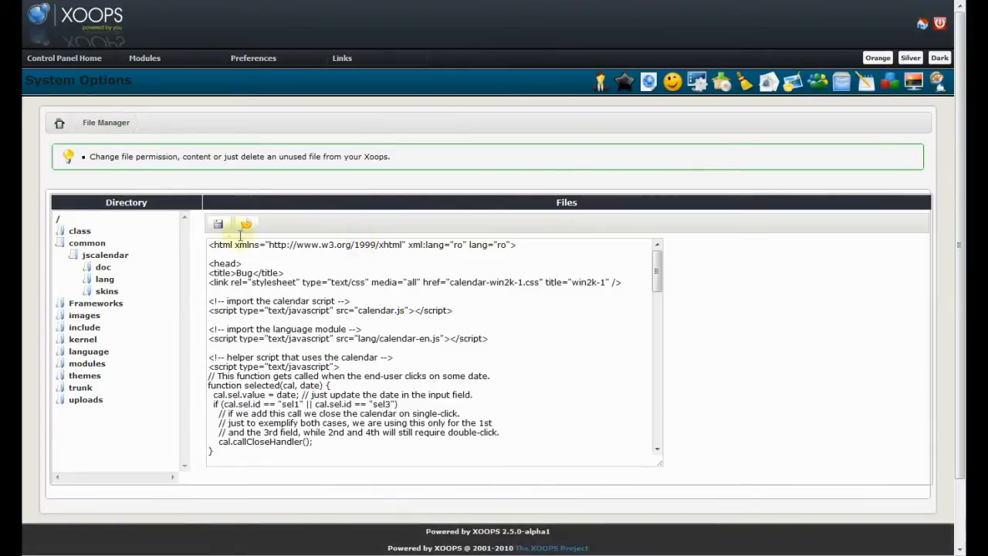
left_click(220, 225)
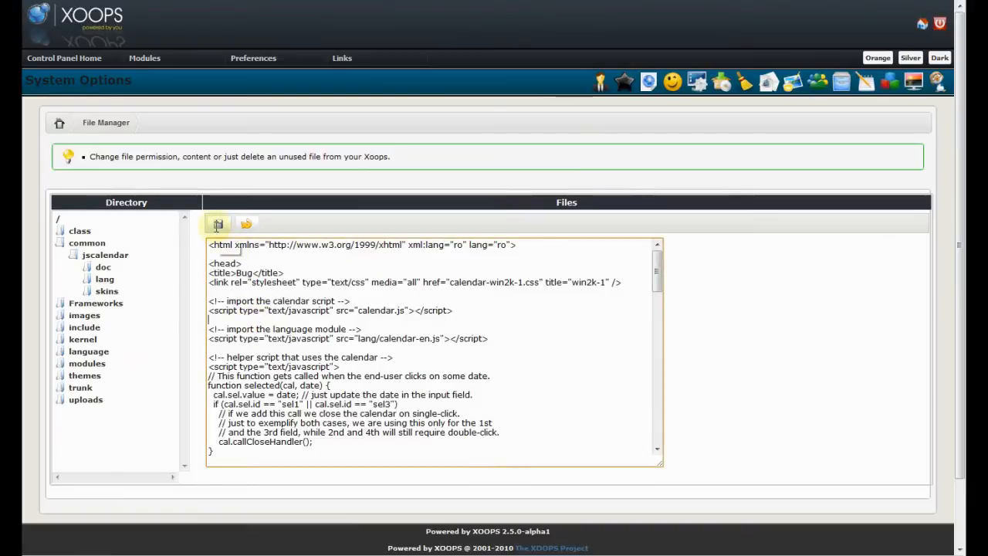
left_click(218, 224)
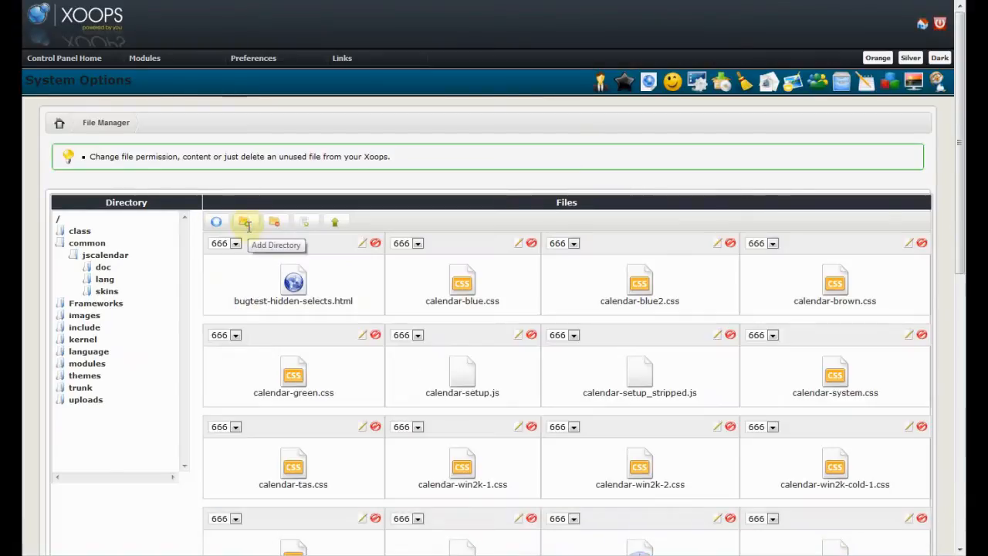
left_click(234, 244)
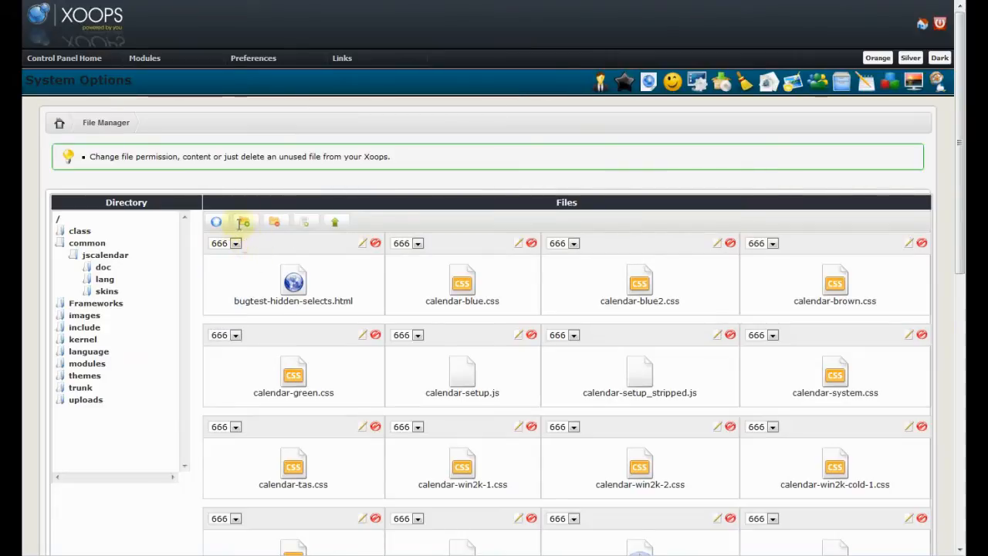
mouse_move(275, 222)
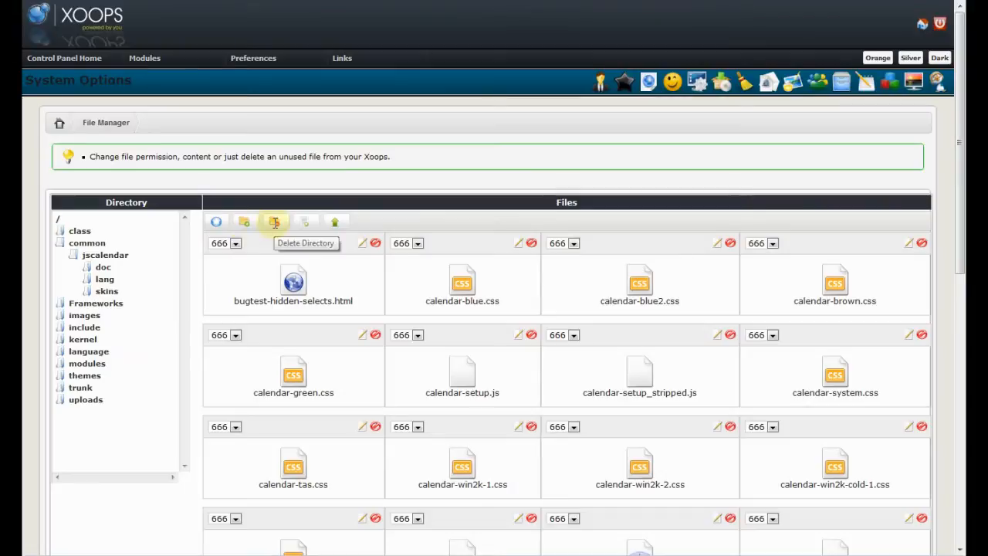
mouse_move(335, 222)
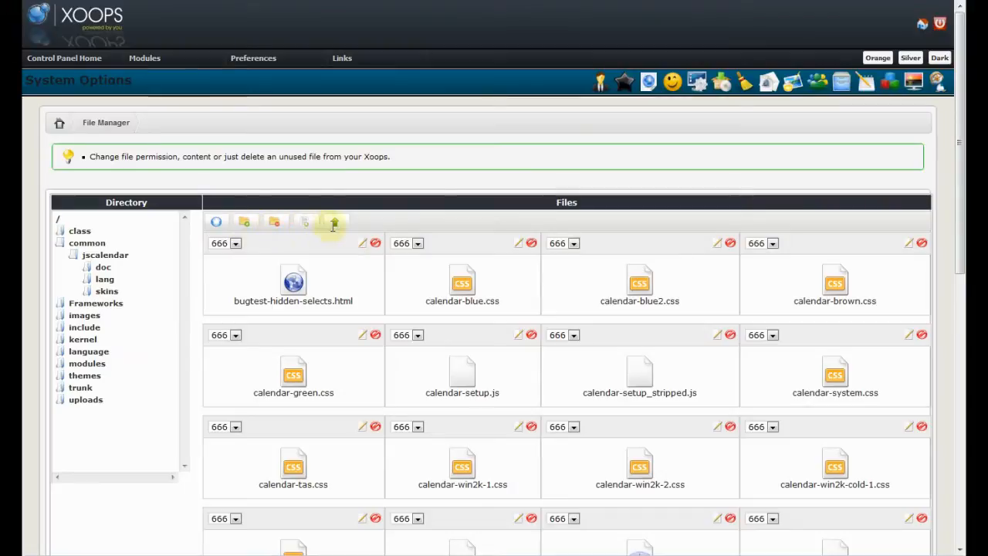
mouse_move(335, 223)
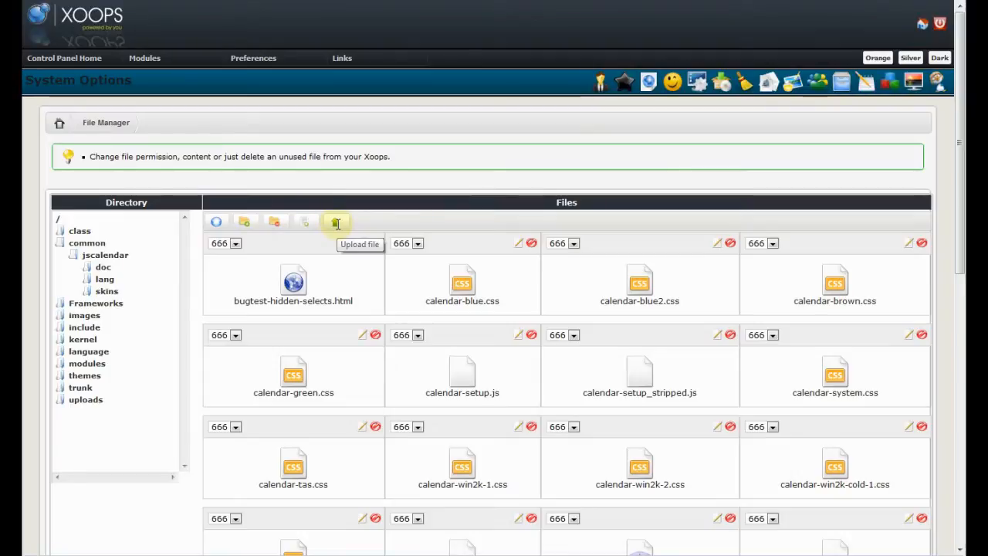
mouse_move(337, 223)
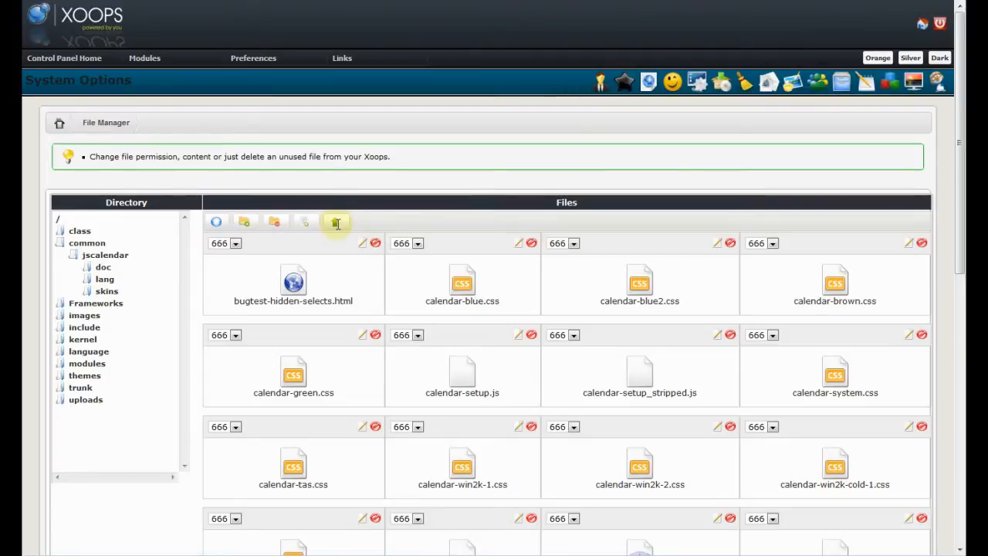
mouse_move(341, 267)
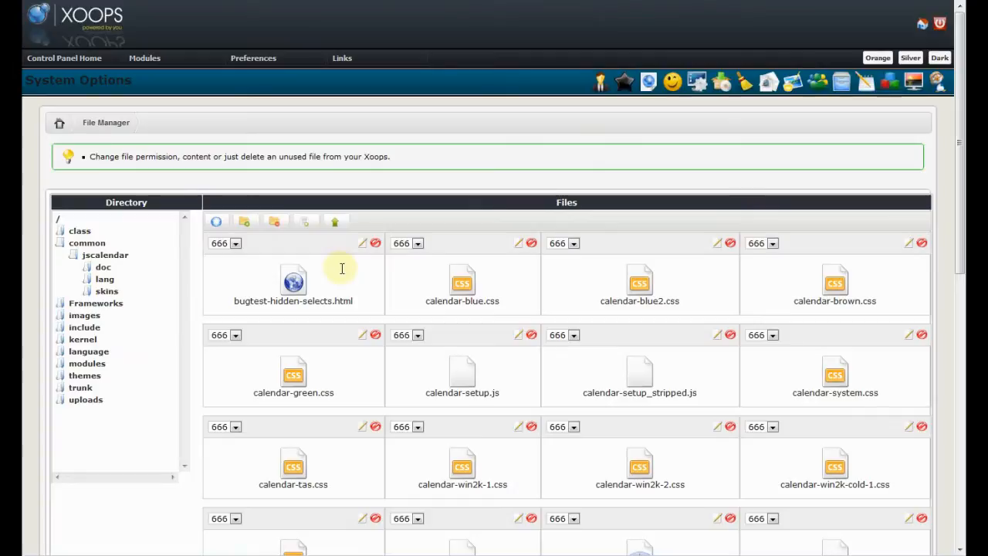
mouse_move(697, 173)
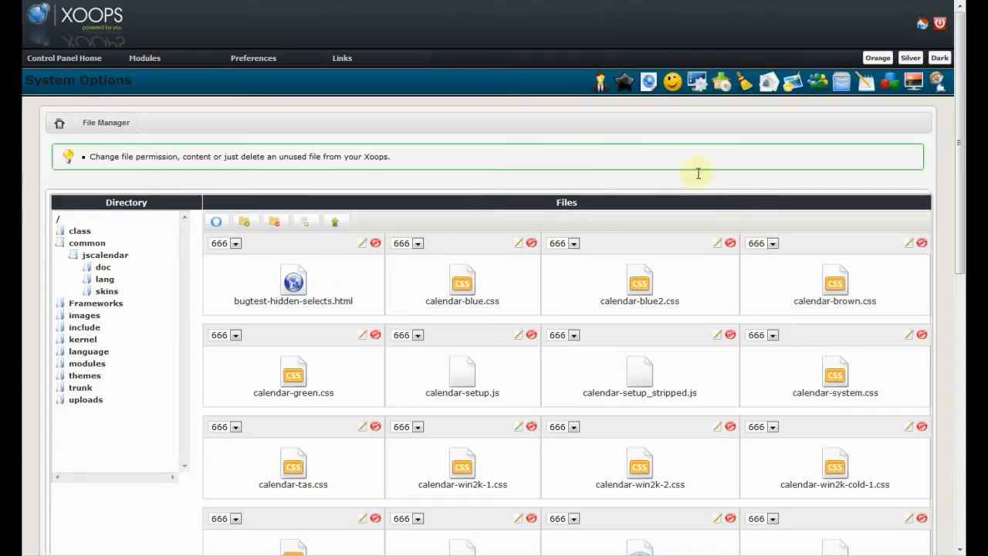
left_click(779, 81)
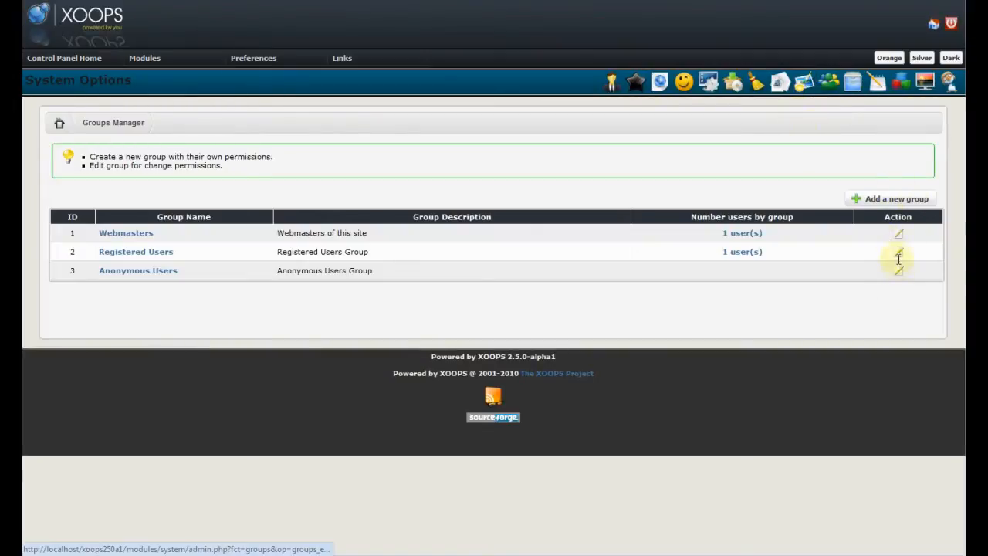
mouse_move(899, 232)
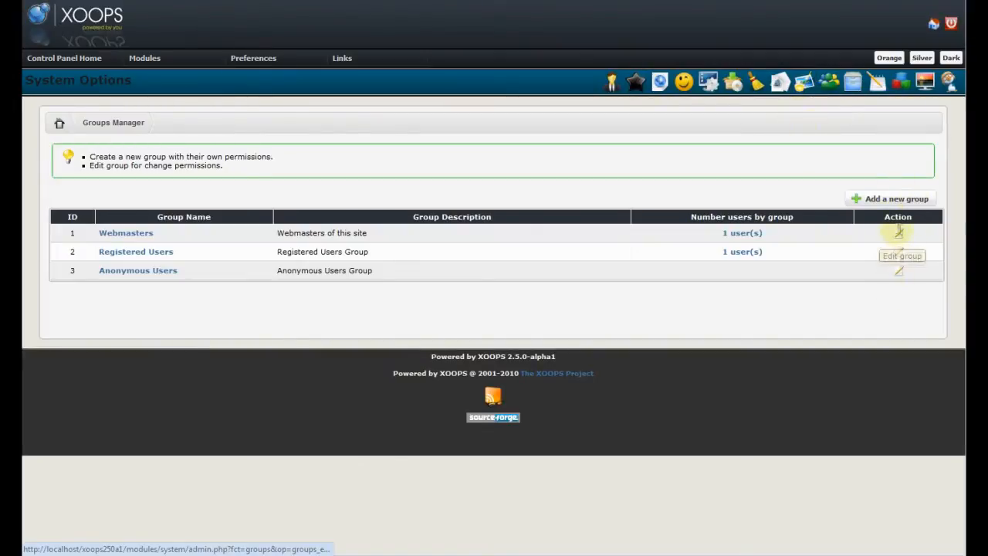
mouse_move(743, 243)
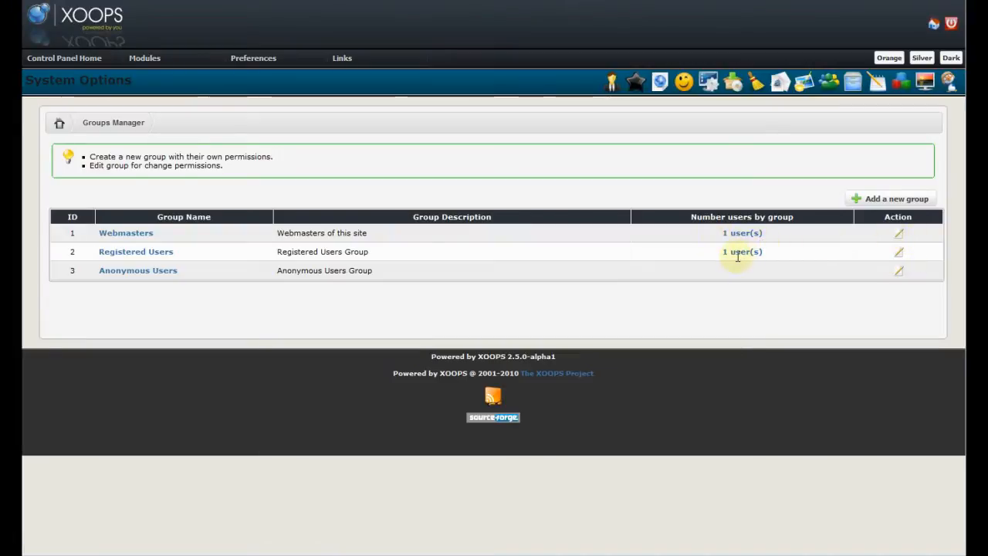
mouse_move(677, 112)
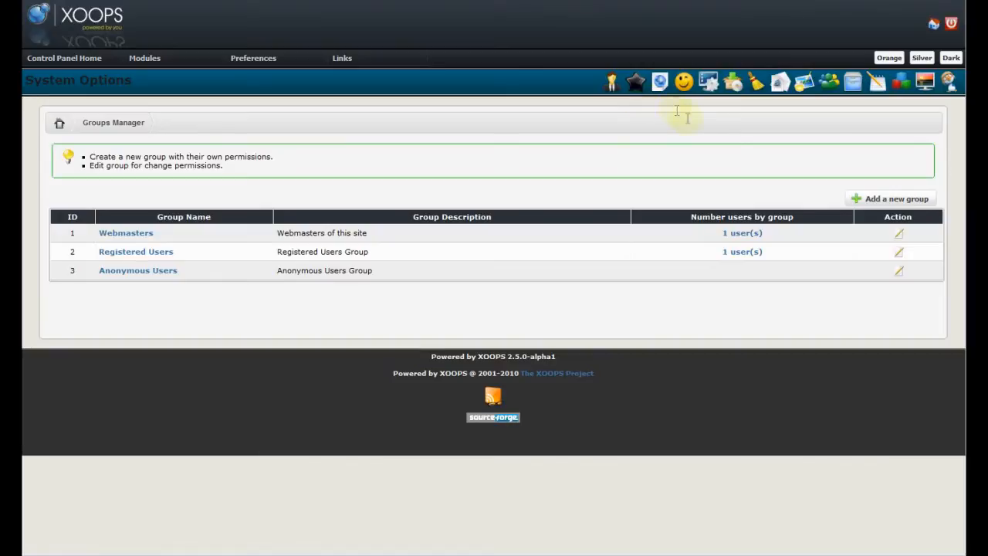
mouse_move(803, 81)
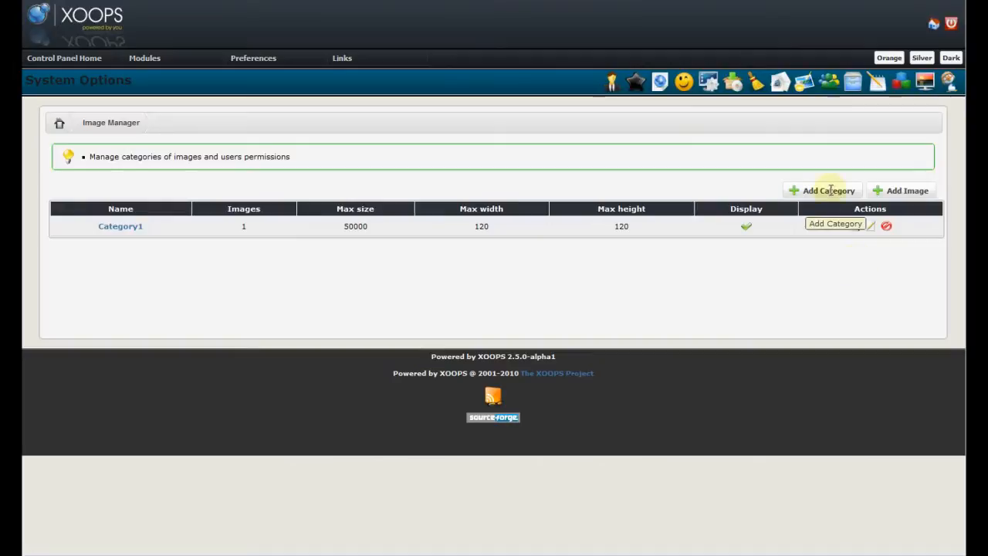
mouse_move(907, 191)
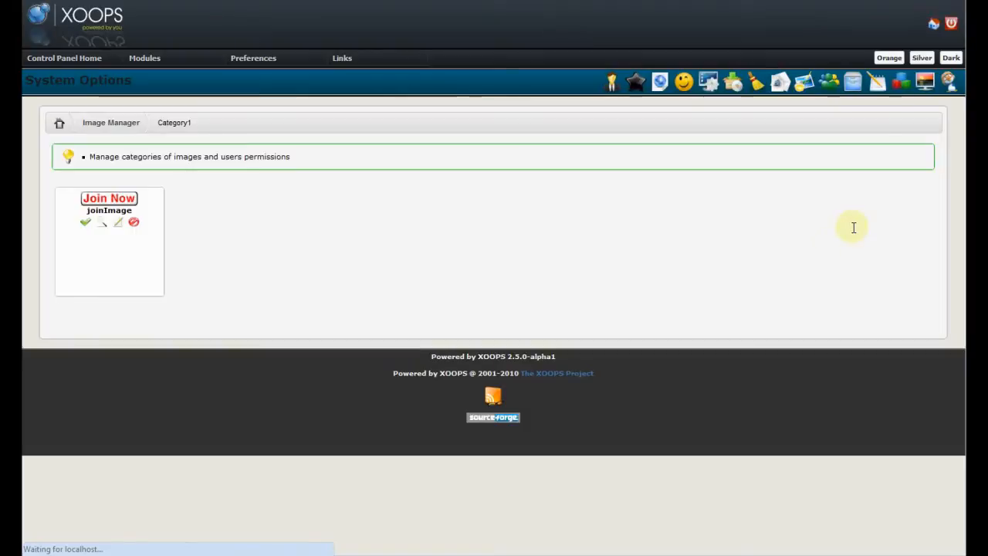
mouse_move(92, 245)
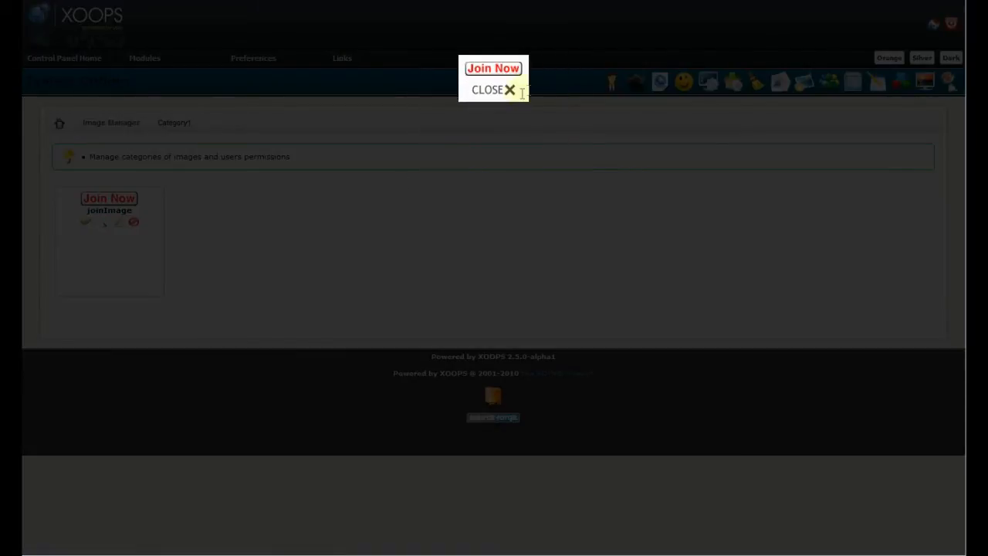
Close the full-size preview of joinImage, returning to Category1's image list.
left_click(493, 89)
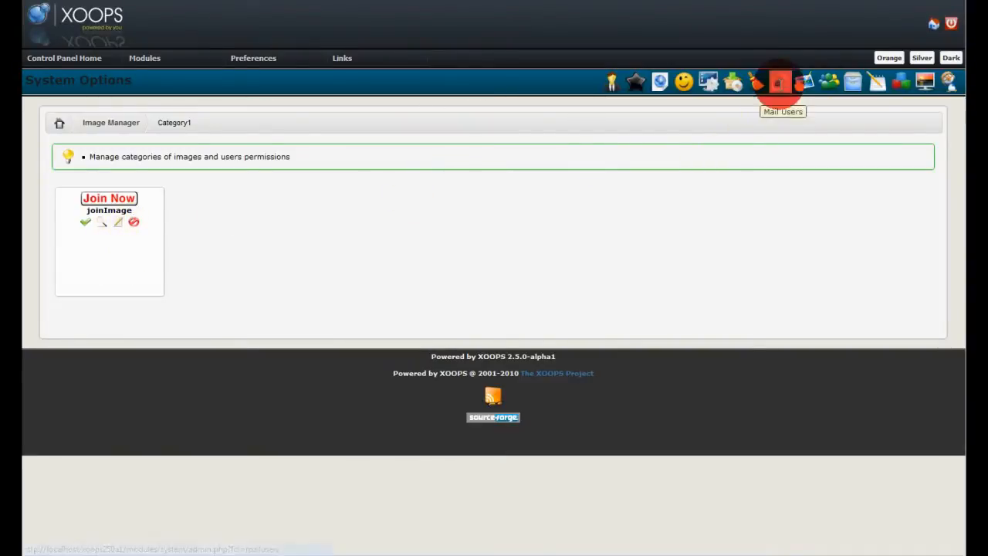
In Mail Users, set the last-login range to 2010-02-02 through 2010-02-11 via the calendars.
left_click(779, 81)
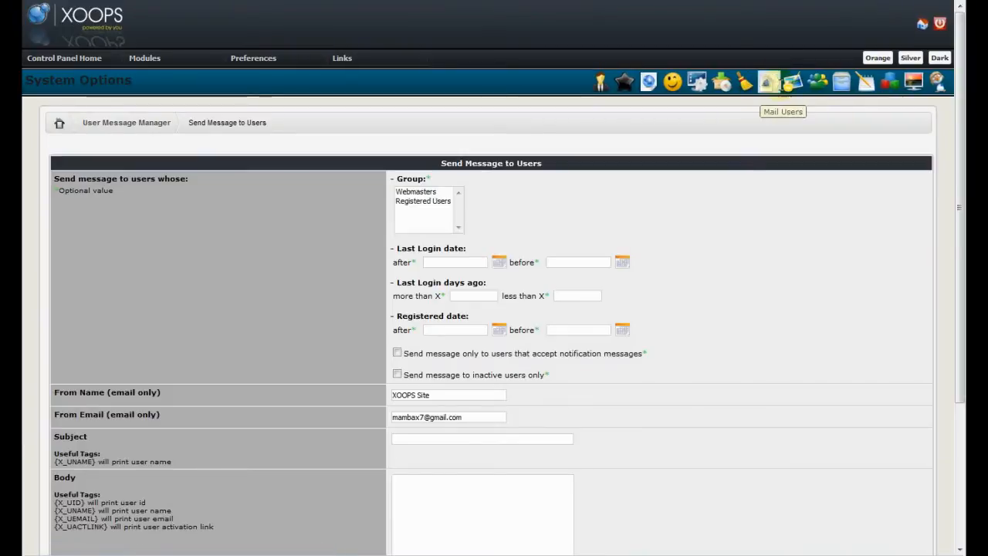
mouse_move(770, 186)
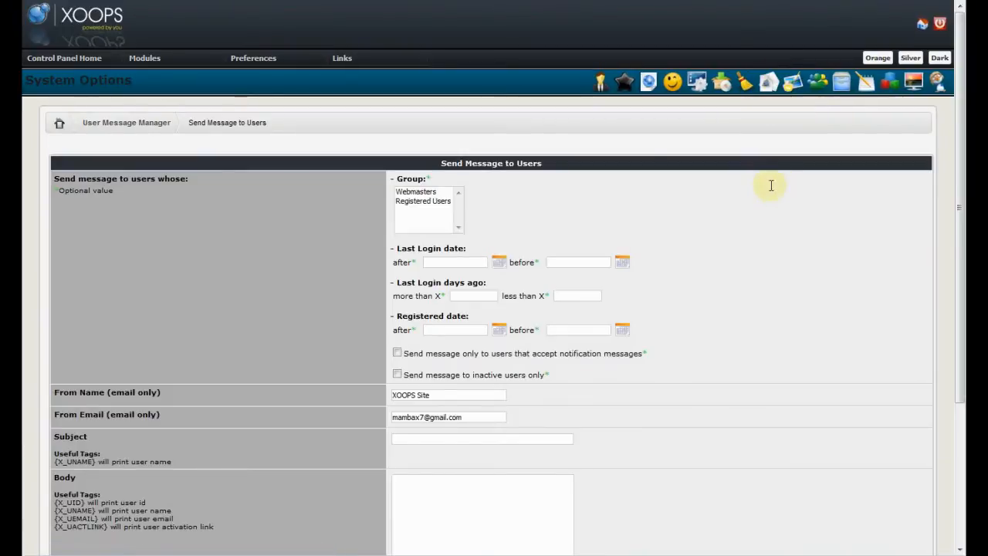
left_click(499, 262)
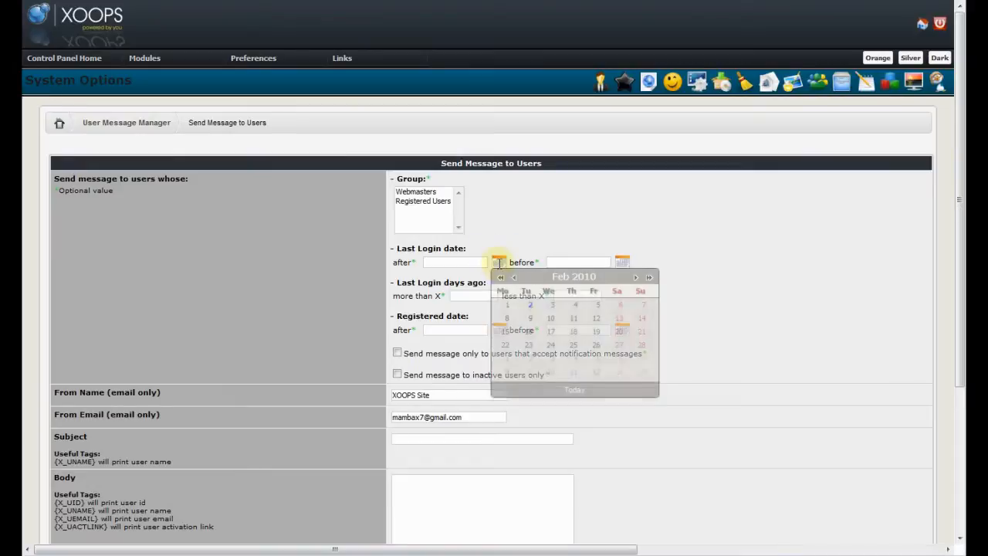
left_click(530, 304)
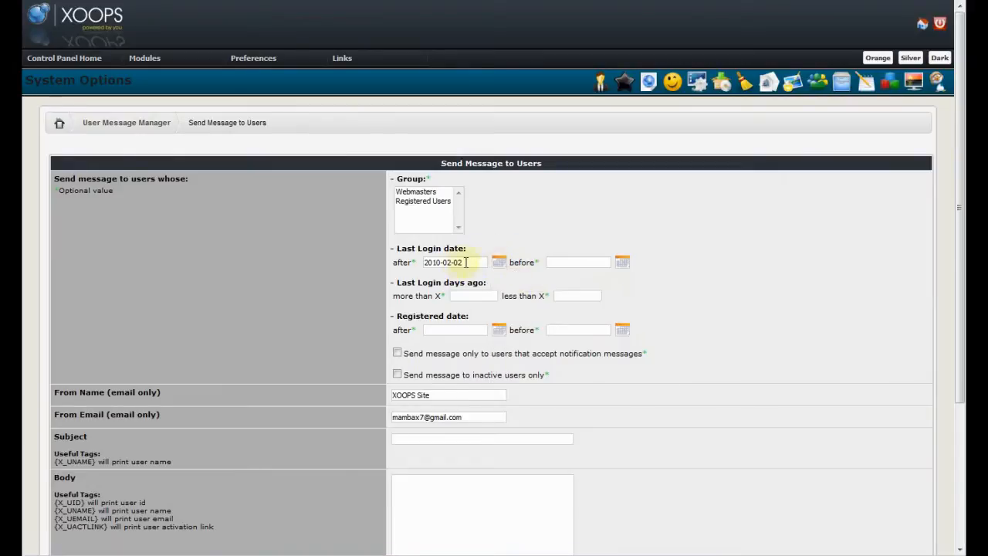
left_click(622, 262)
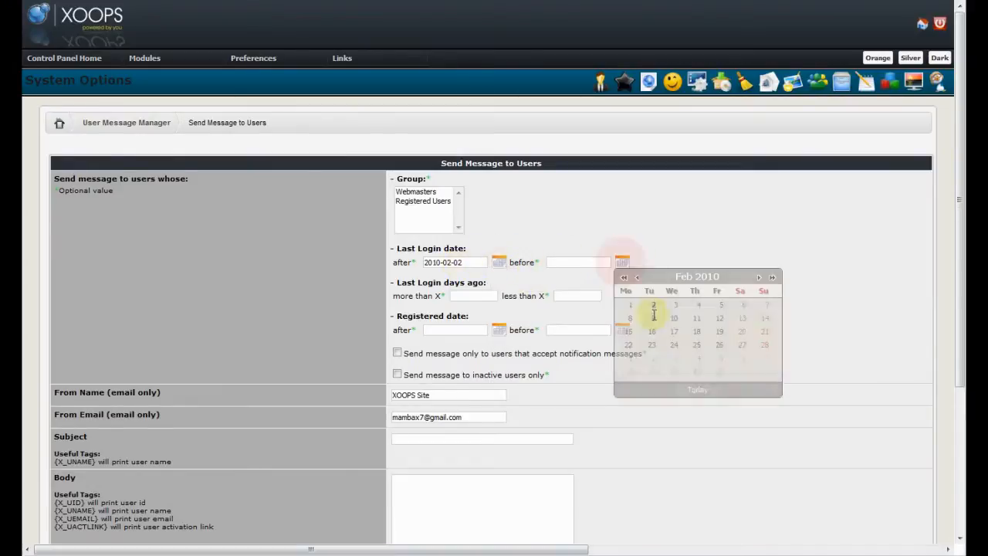
left_click(697, 318)
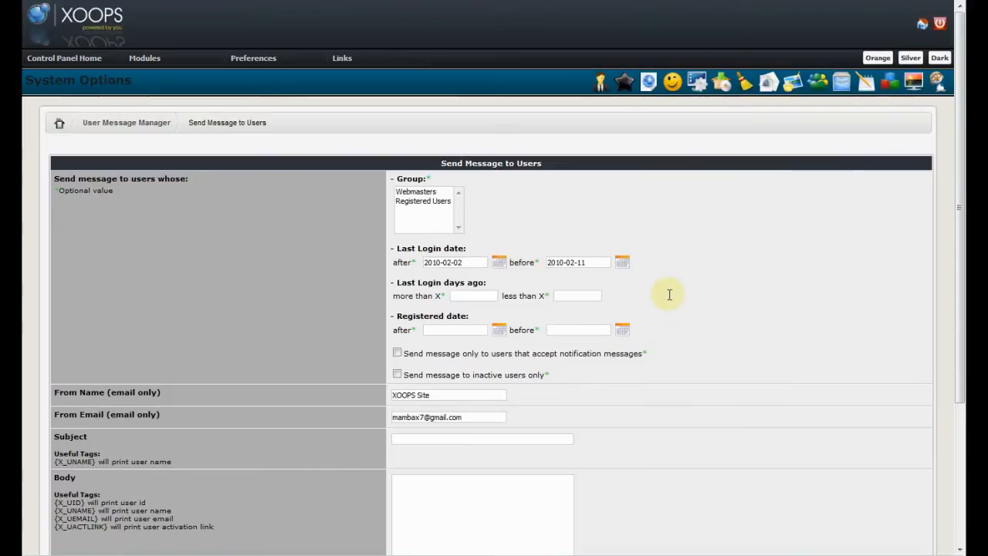
mouse_move(743, 81)
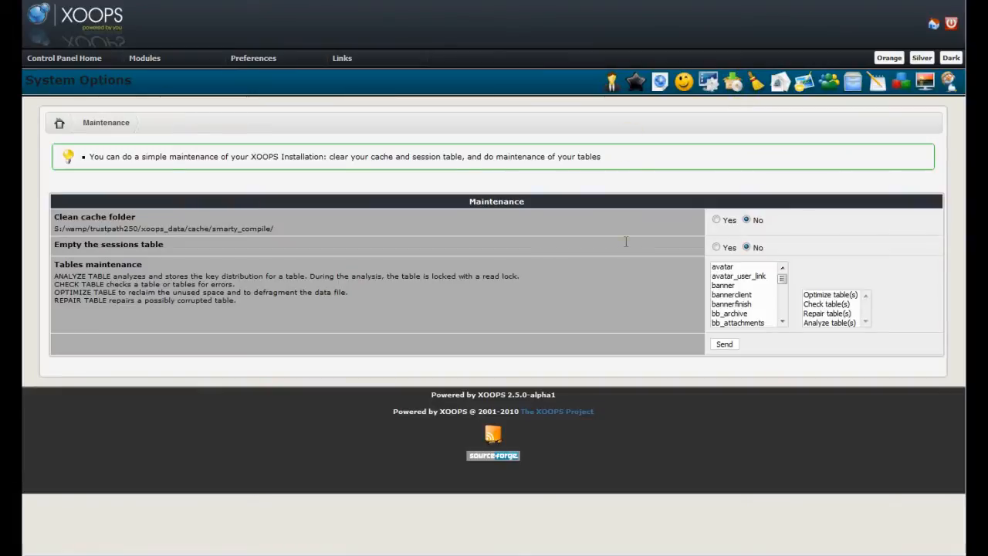
mouse_move(493, 237)
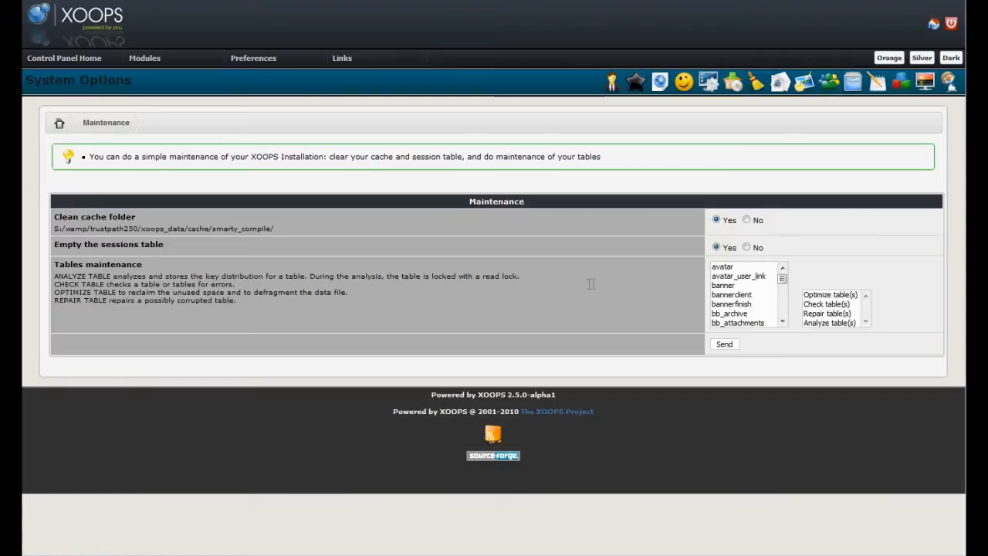
mouse_move(598, 267)
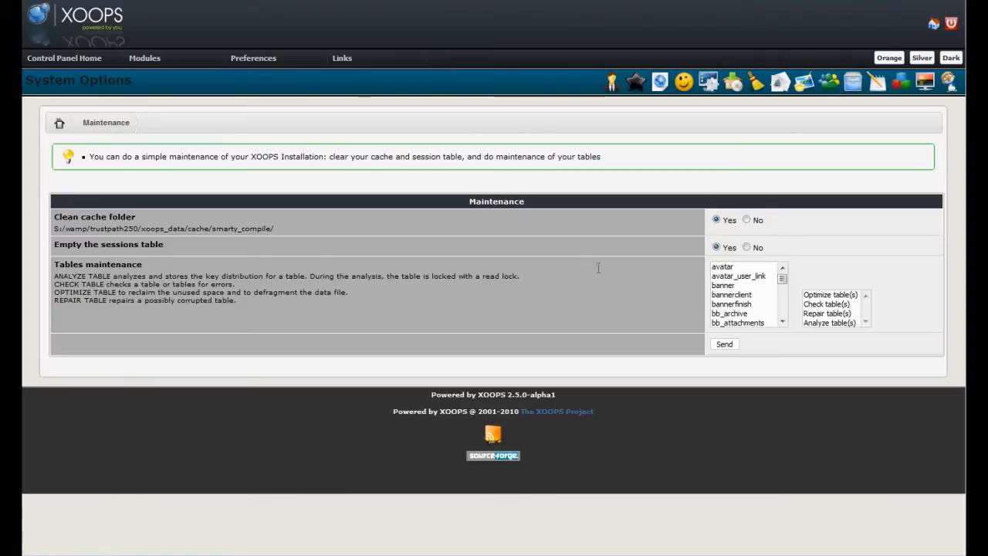
Select banner, bannerclient and bb_attachments, choose Repair table(s) and submit the maintenance run.
left_click(738, 276)
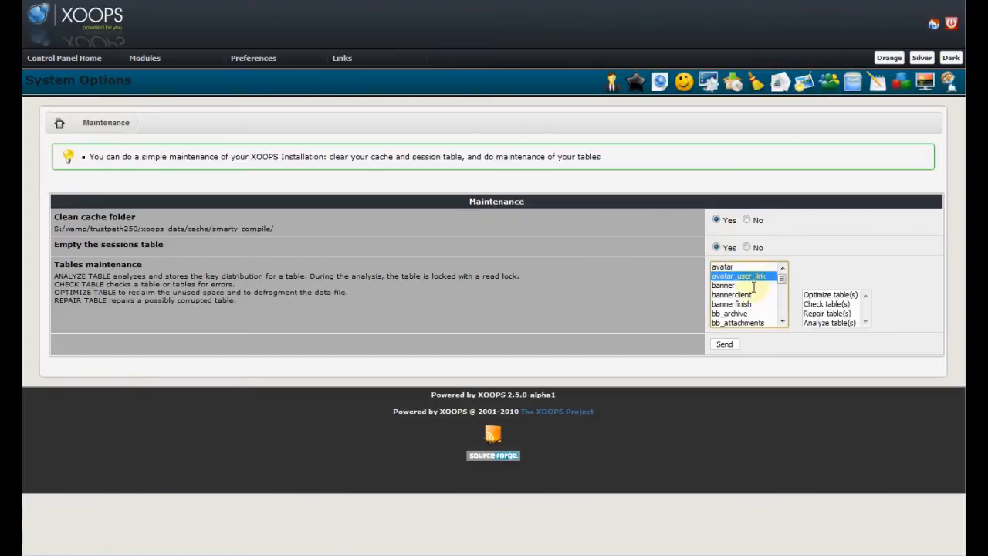
right_click(731, 304)
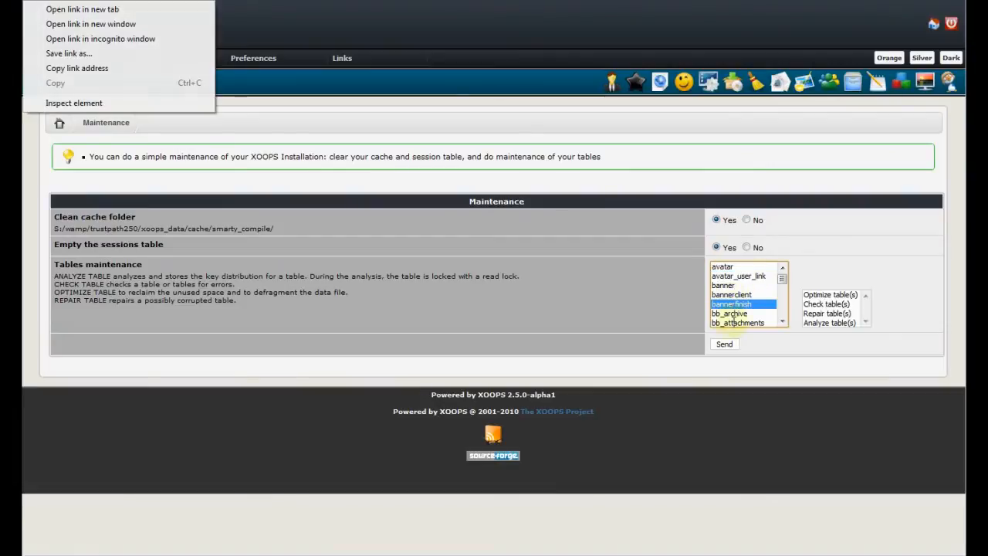
left_click(737, 321)
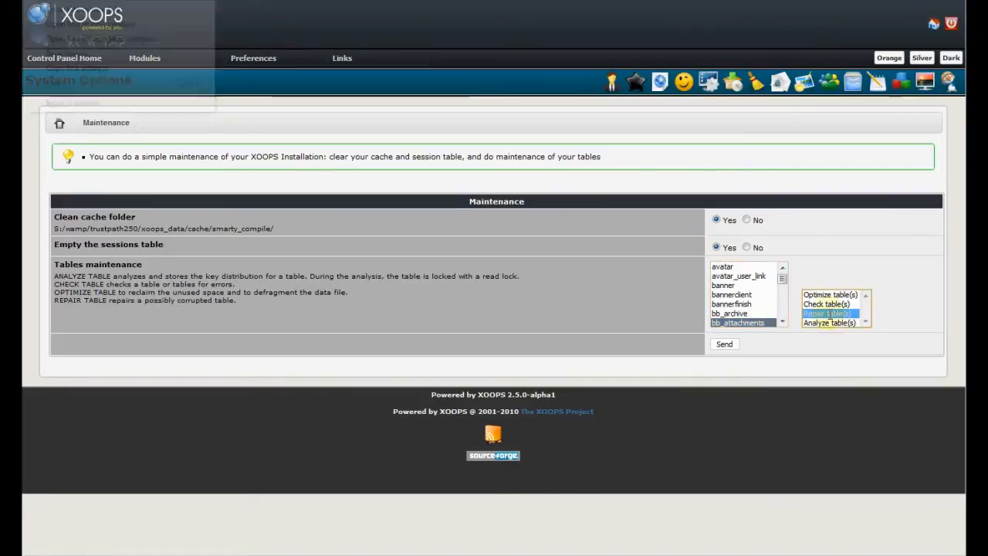
left_click(827, 313)
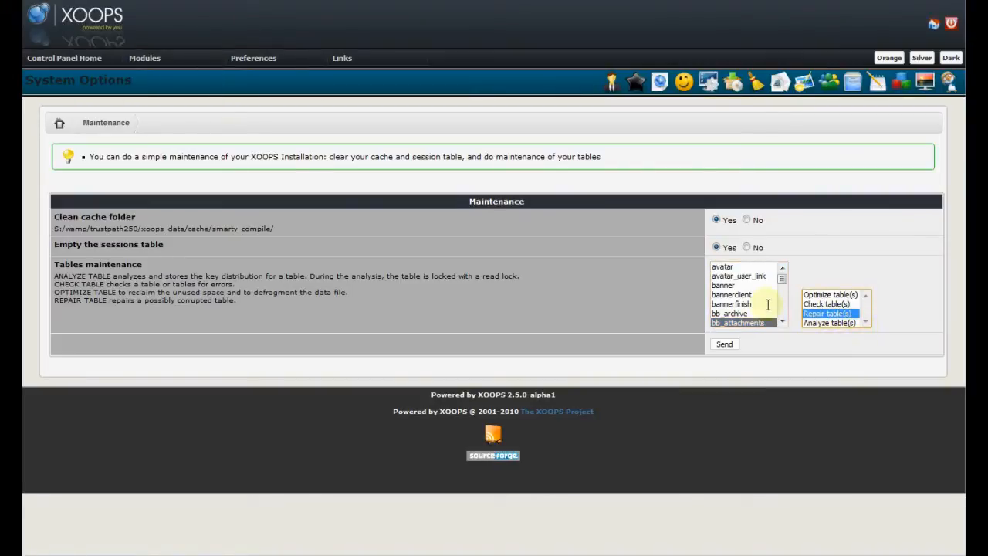
left_click(723, 285)
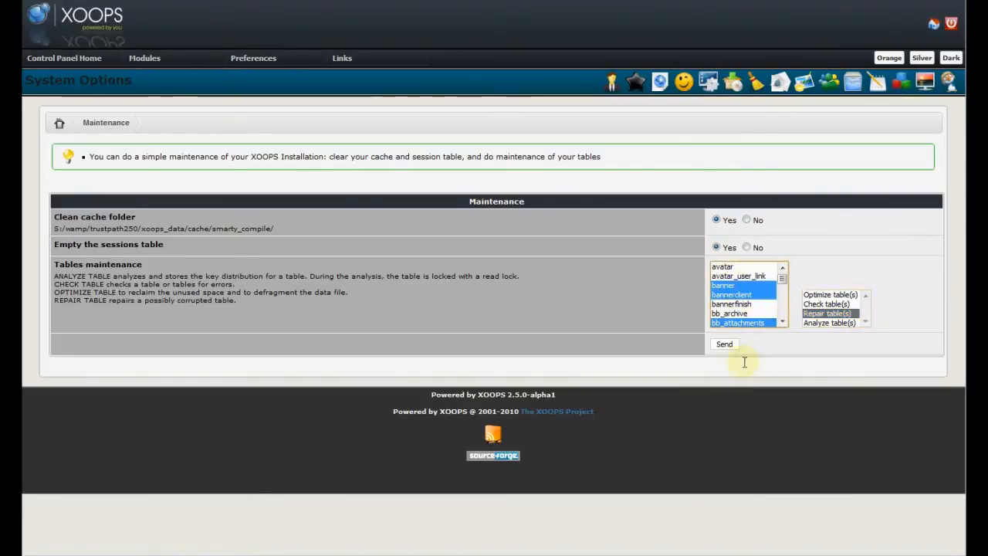
left_click(724, 343)
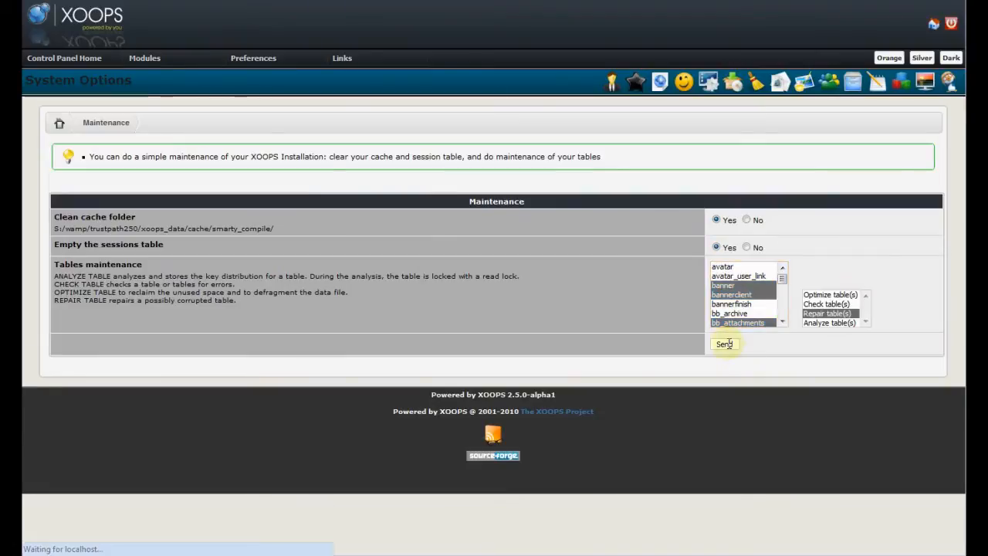
left_click(724, 344)
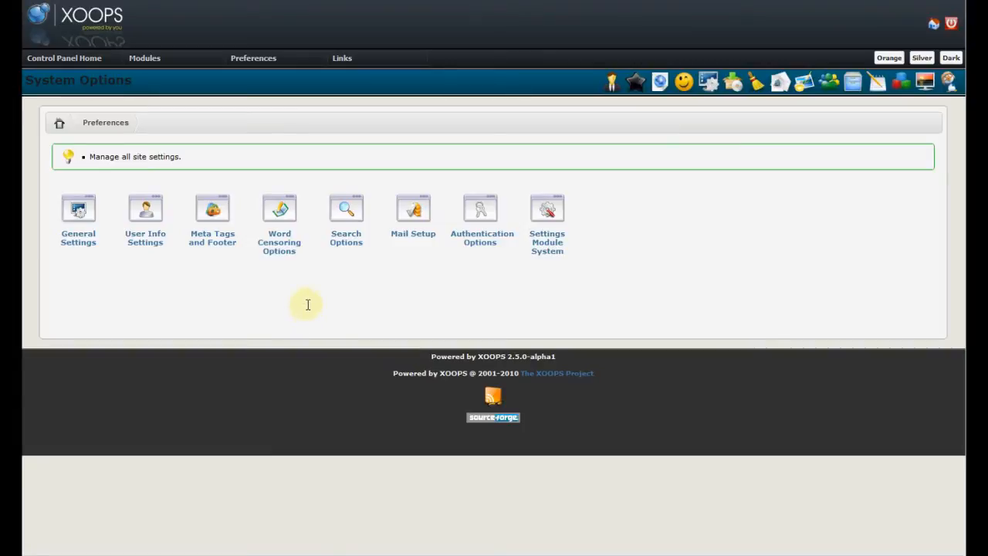
mouse_move(444, 271)
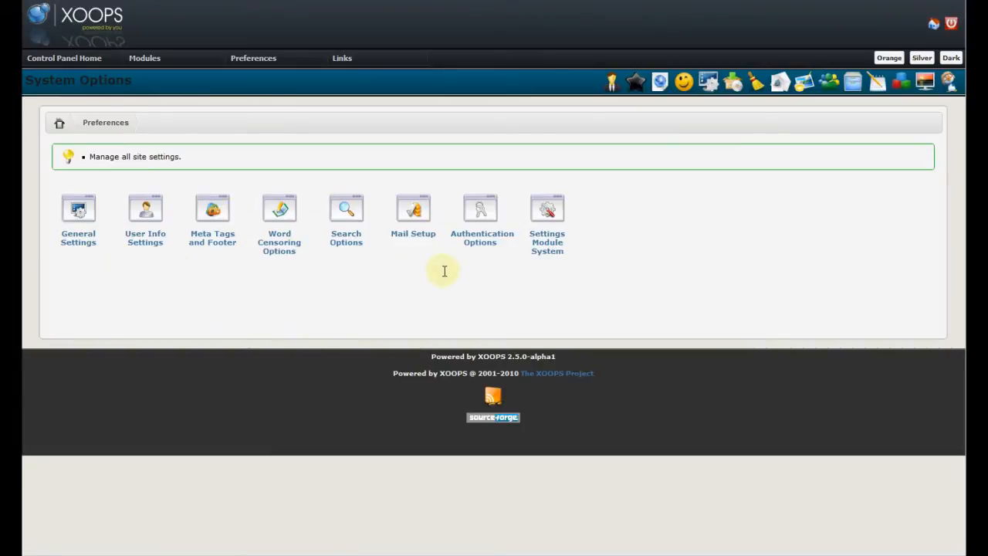
mouse_move(558, 261)
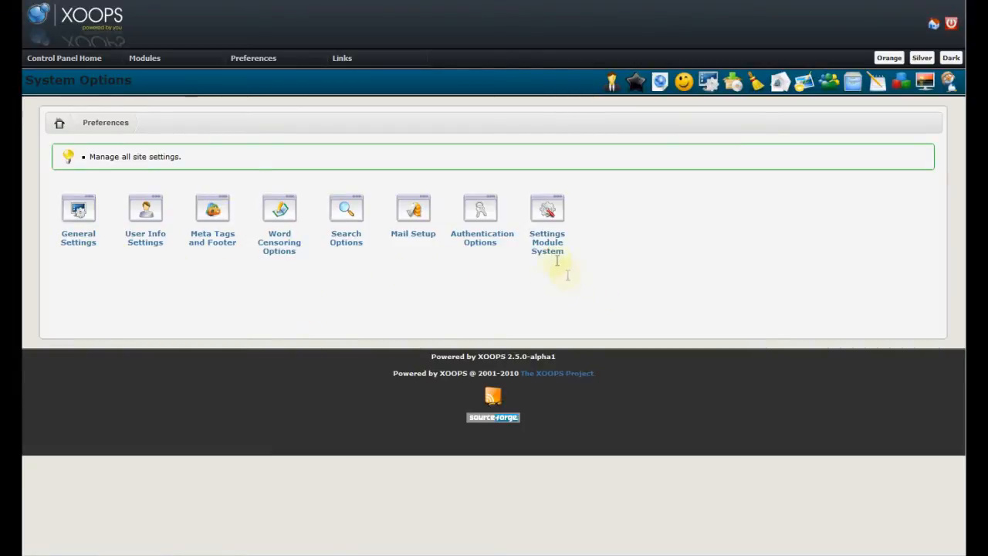
Open the Settings Module System category from the Preferences overview.
left_click(546, 207)
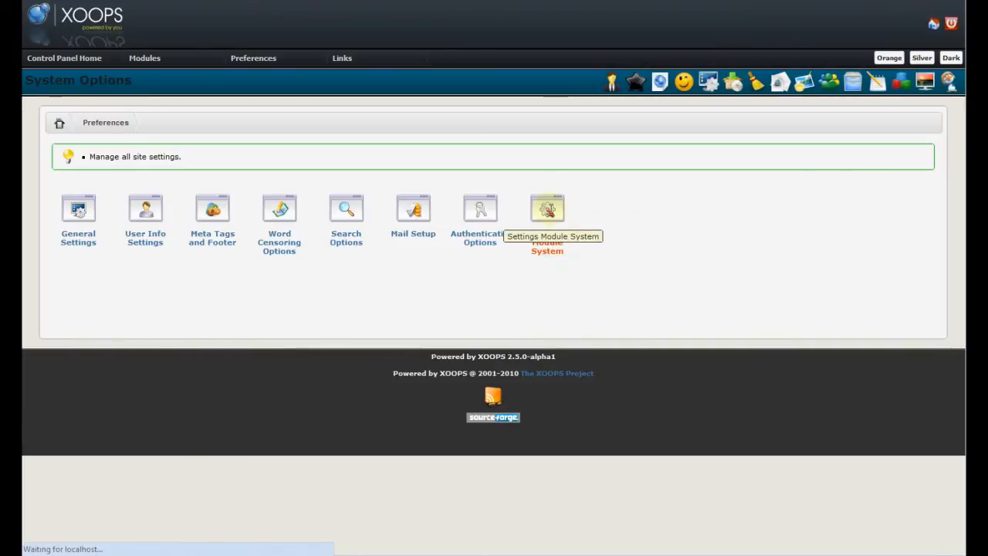
left_click(546, 209)
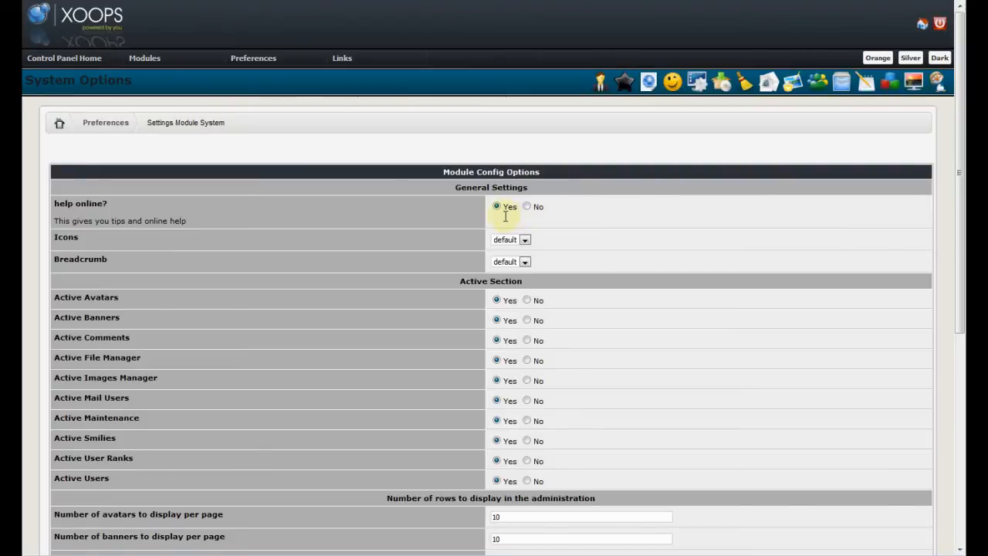
mouse_move(529, 303)
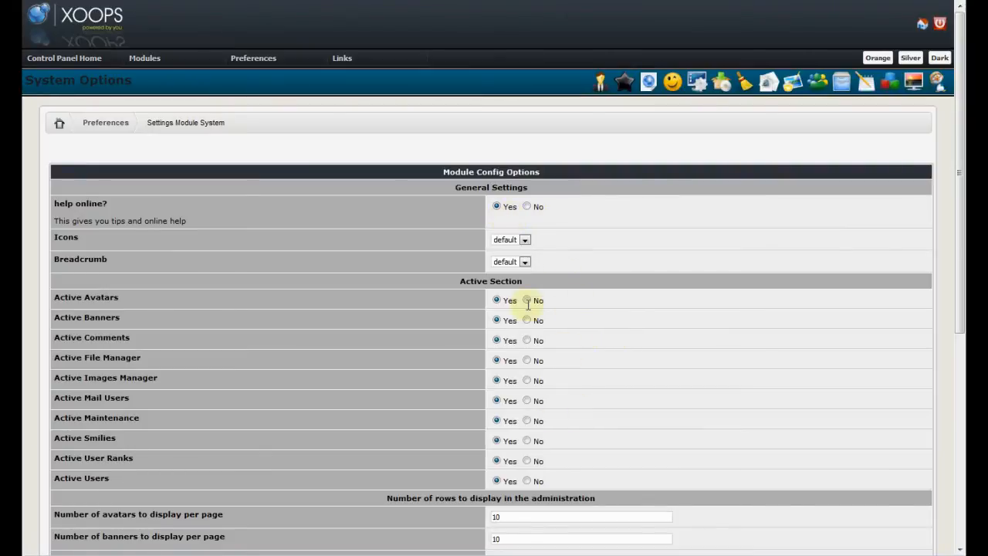
mouse_move(951, 265)
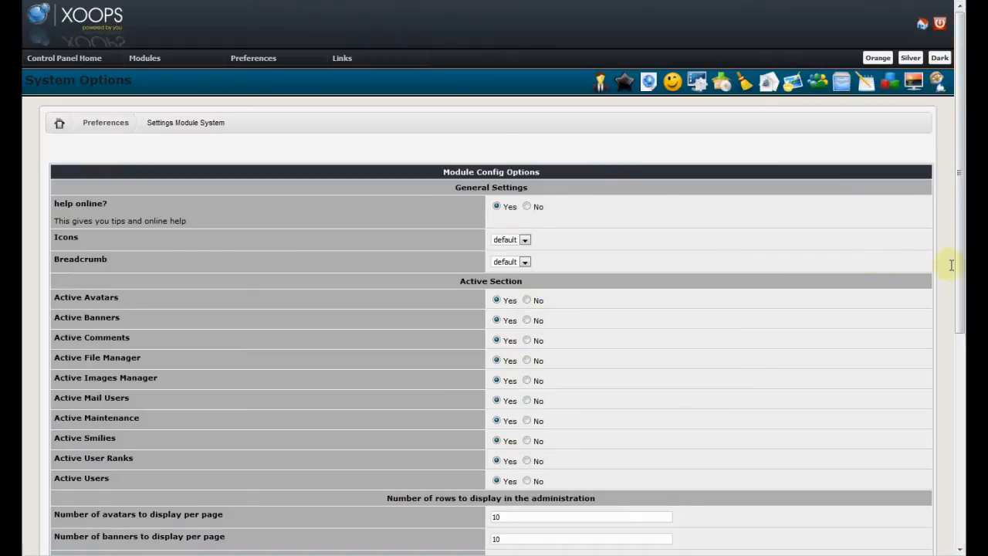
scroll("down", 3)
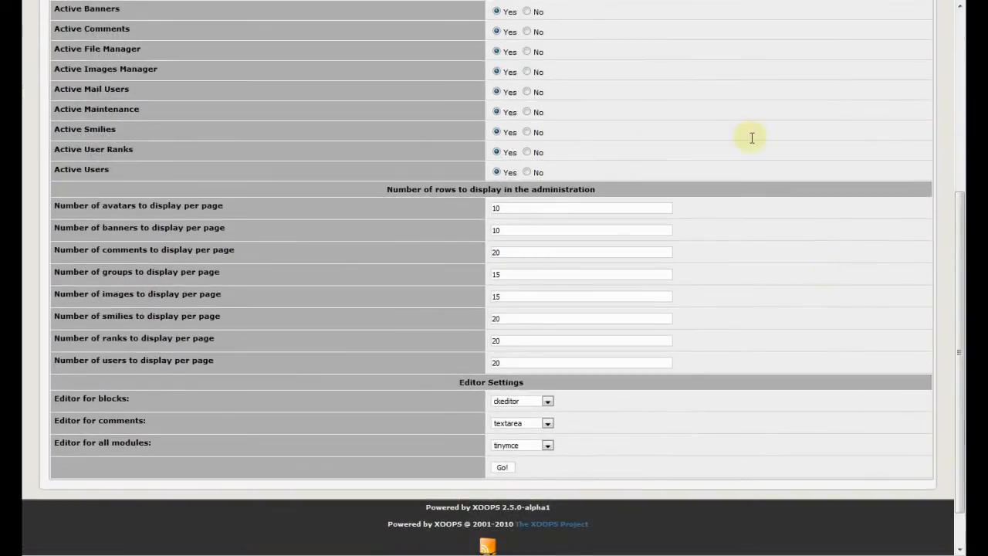
mouse_move(463, 185)
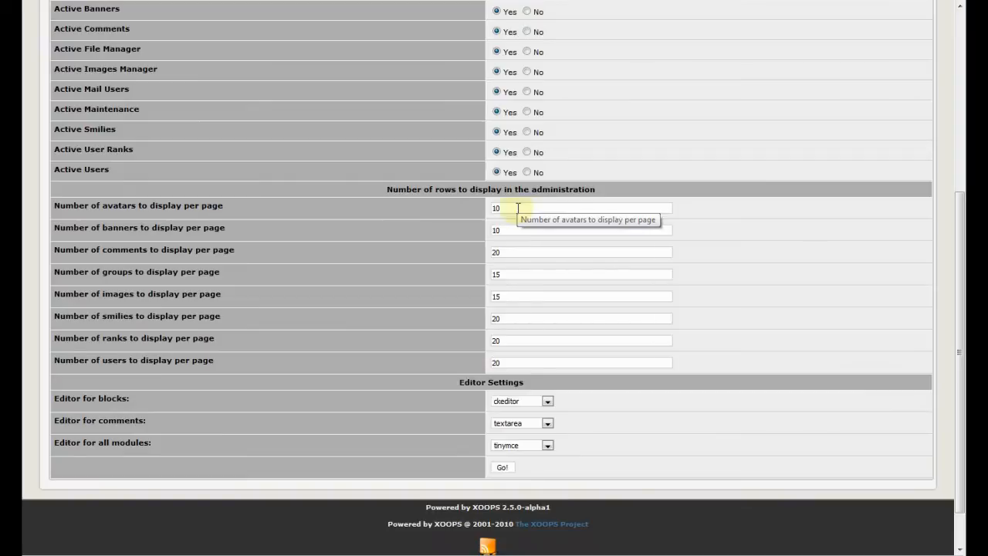
mouse_move(566, 185)
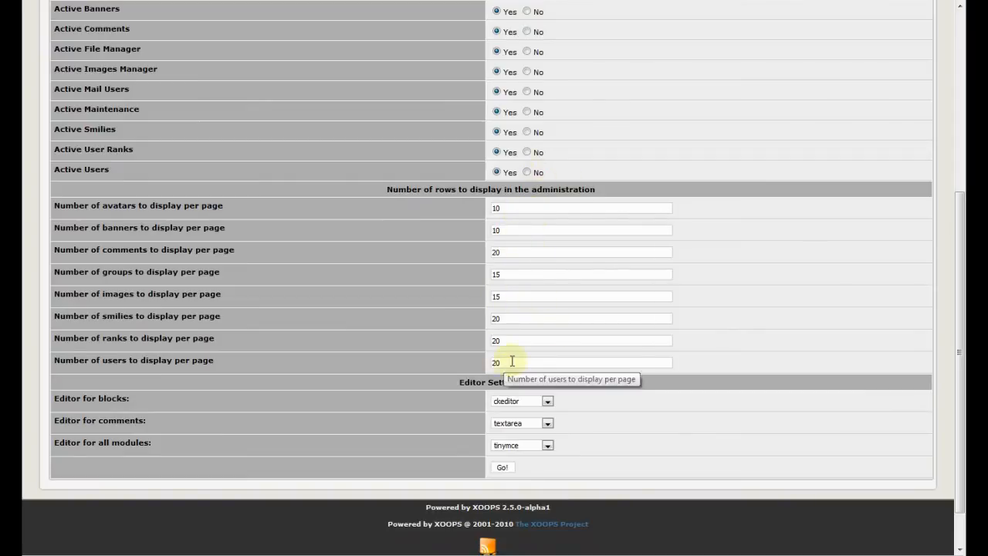
mouse_move(561, 407)
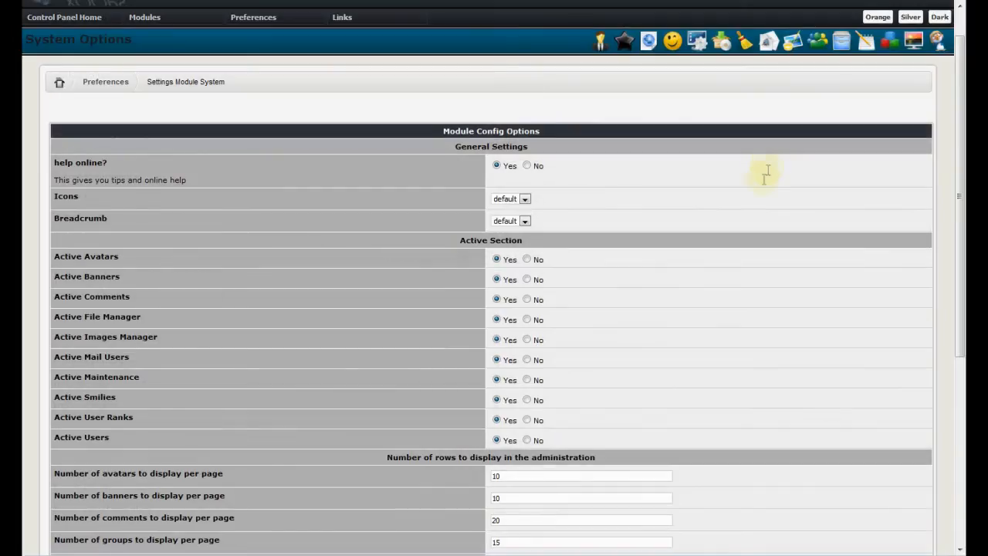
mouse_move(673, 40)
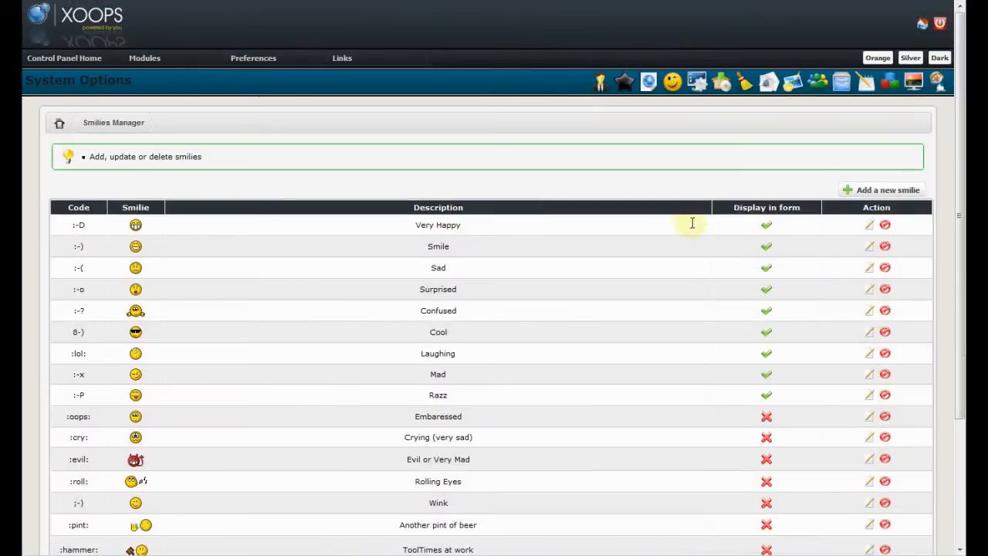
mouse_move(767, 224)
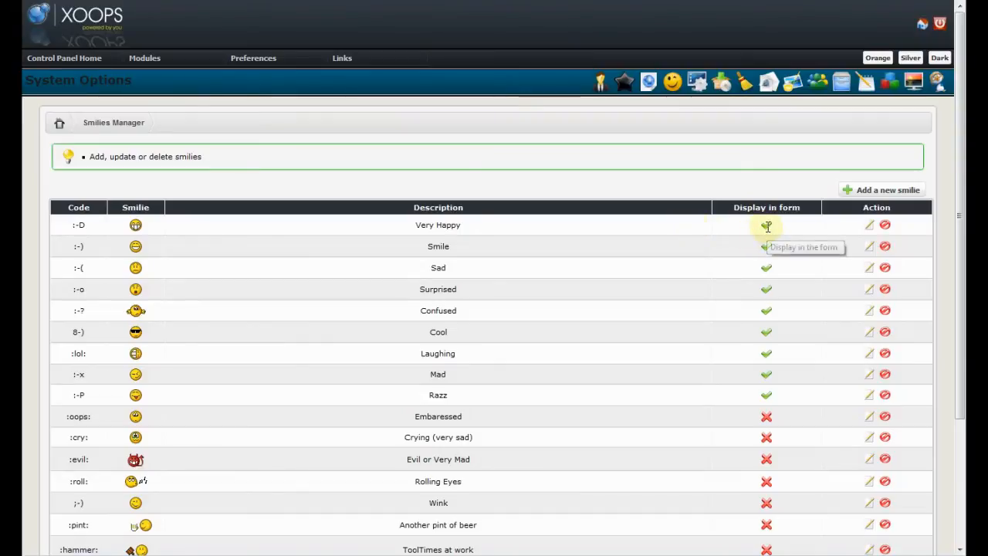
Open the Smilies Manager listing smilie codes, descriptions and display flags.
left_click(767, 225)
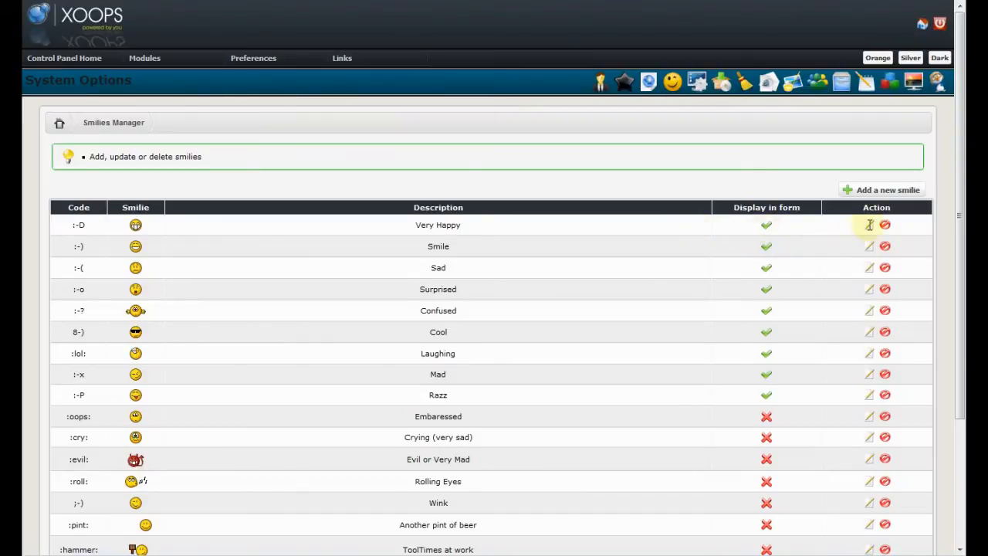
mouse_move(208, 297)
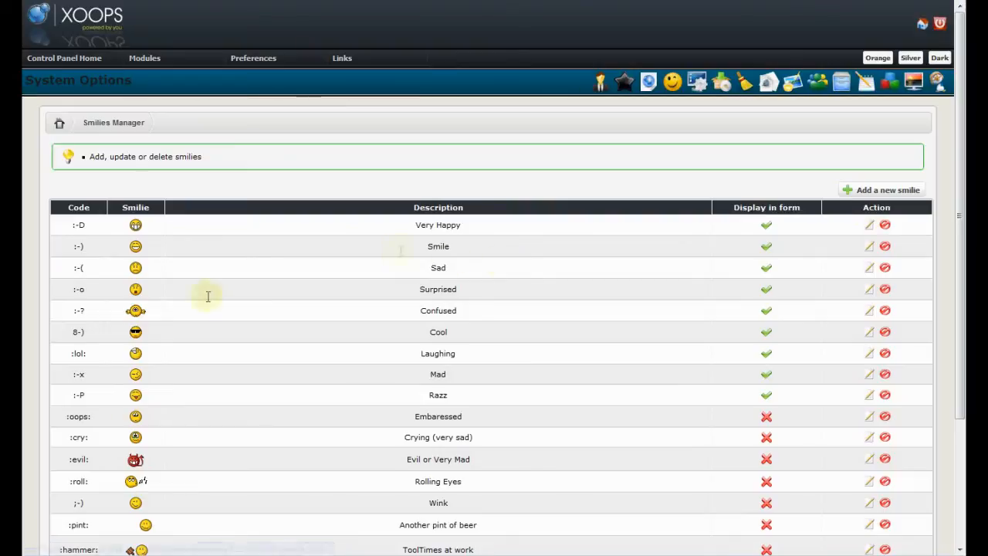
mouse_move(149, 337)
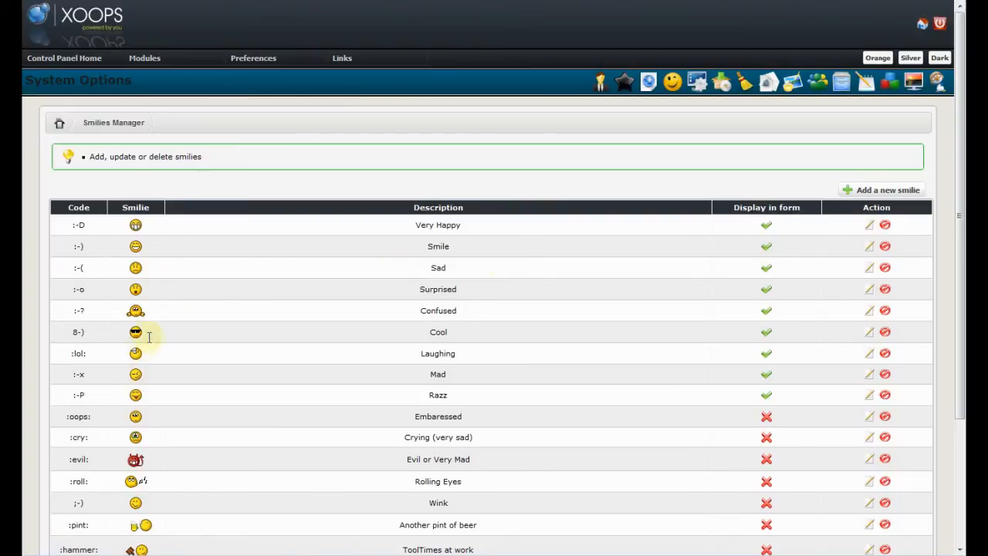
mouse_move(680, 114)
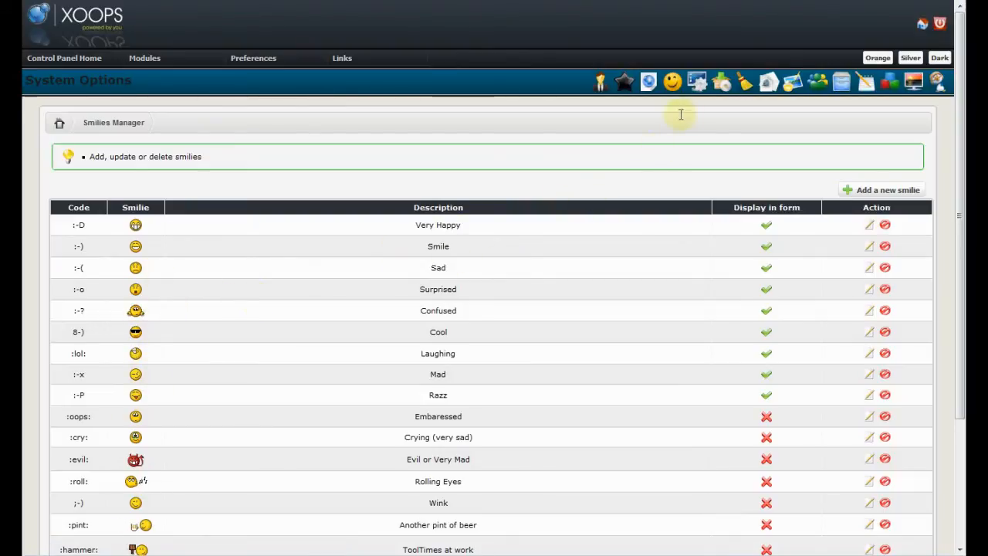
View a zetagenesis system module template's code in the templates manager, then cancel without saving.
left_click(647, 81)
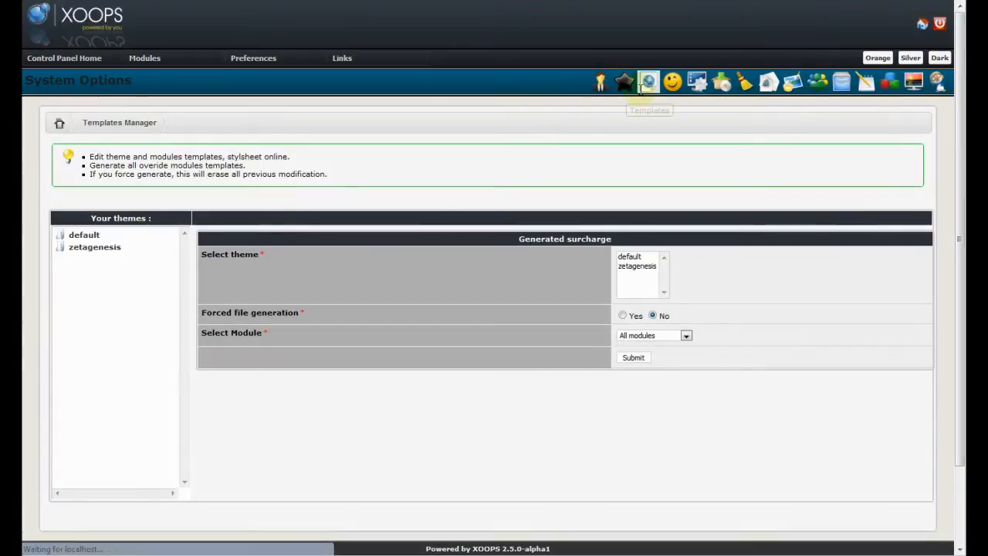
left_click(94, 247)
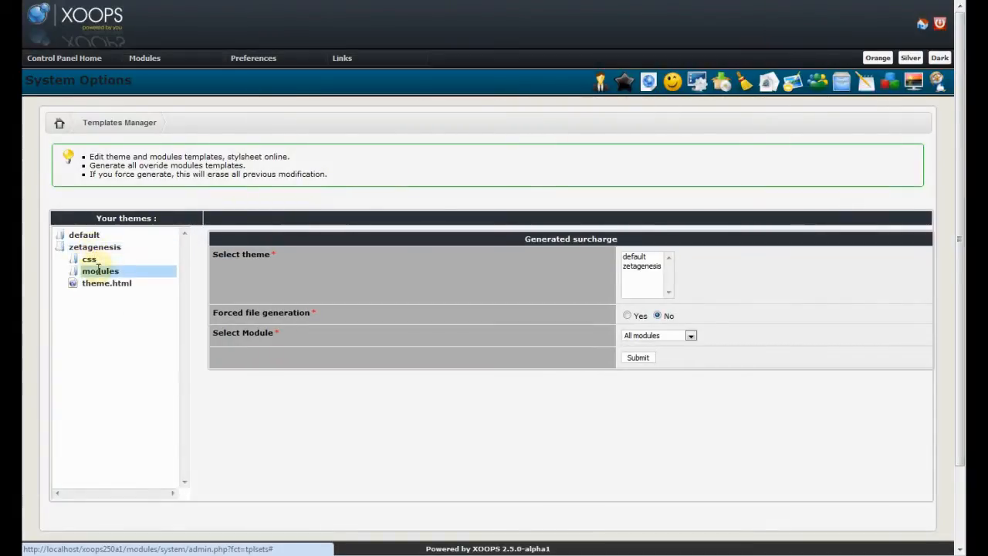
left_click(101, 270)
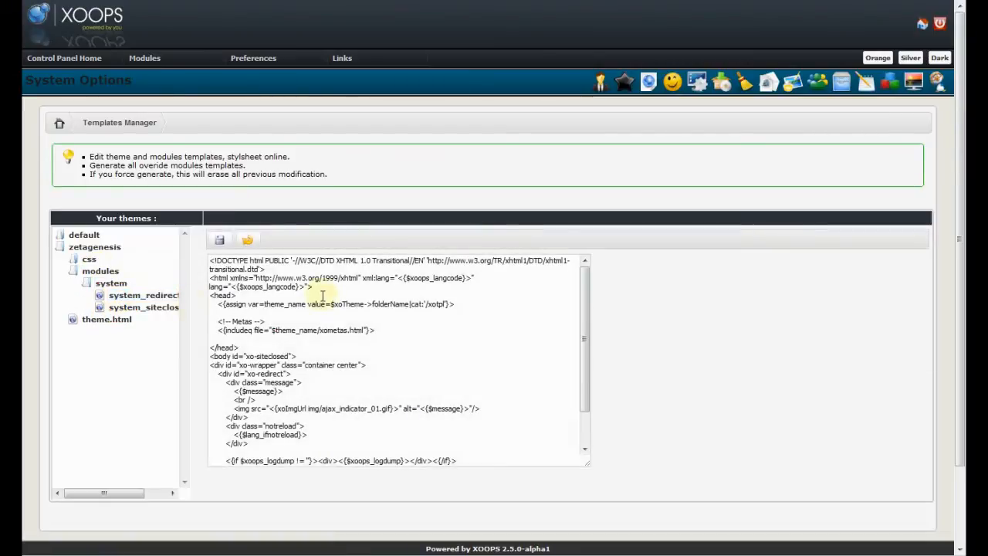
mouse_move(304, 278)
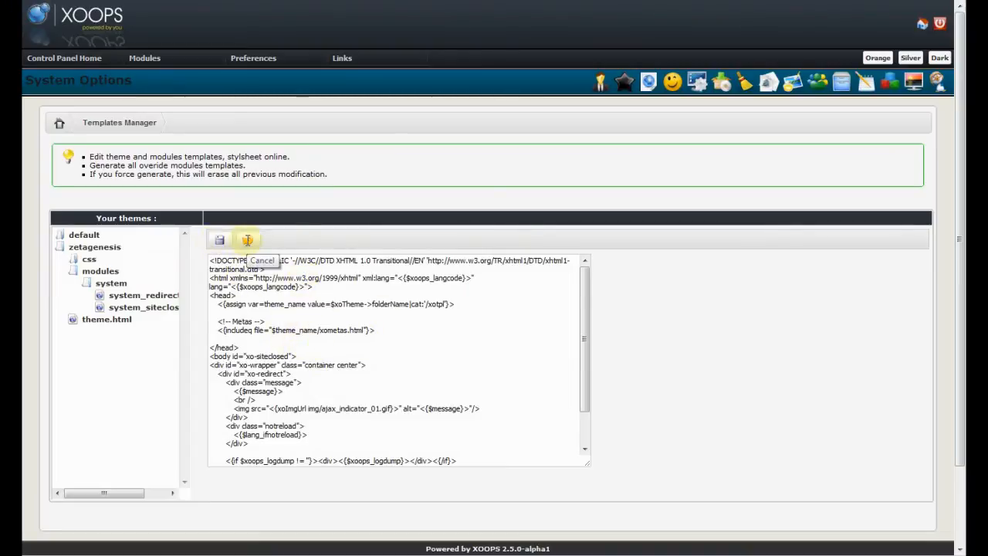
left_click(247, 240)
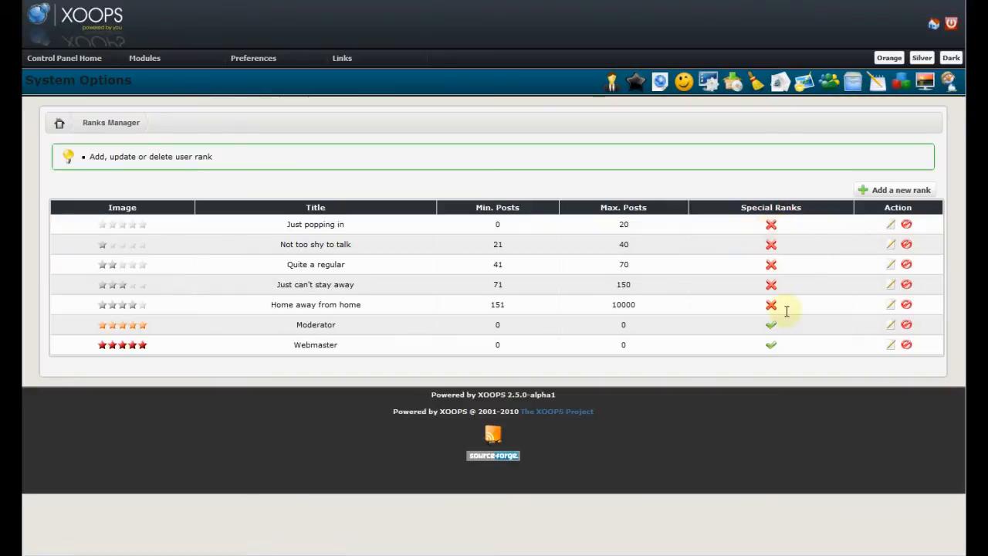
mouse_move(890, 224)
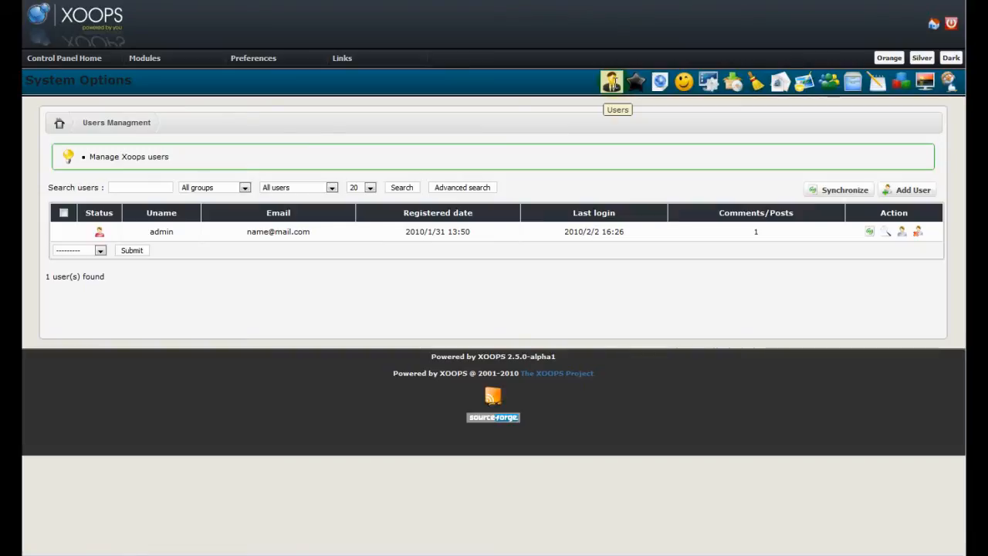
mouse_move(484, 203)
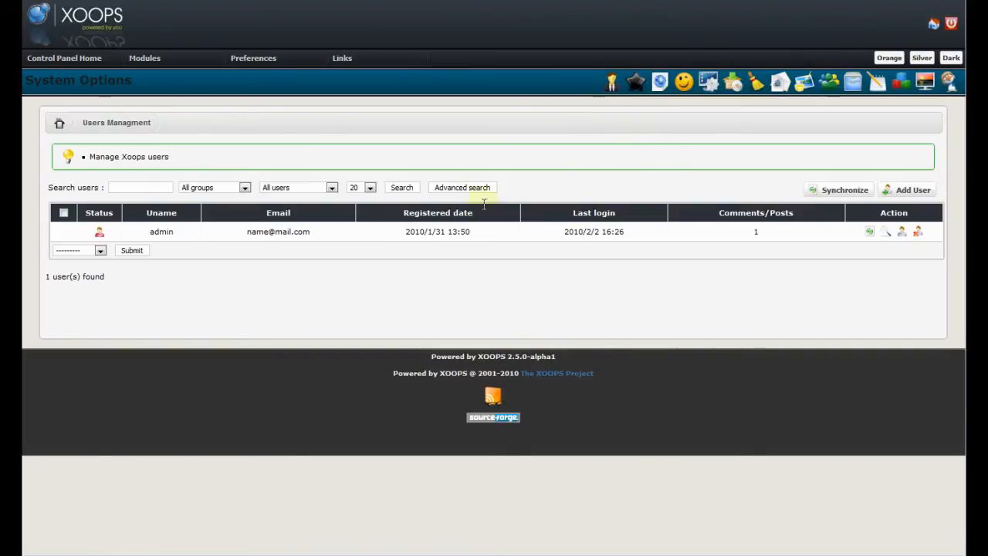
mouse_move(177, 231)
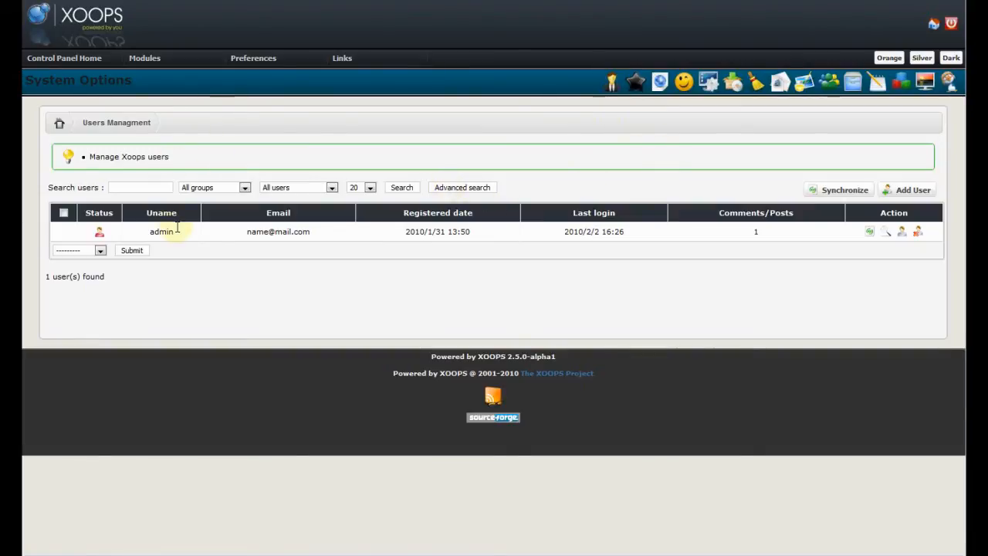
Try the user search box and keep the status filter on All users.
left_click(139, 187)
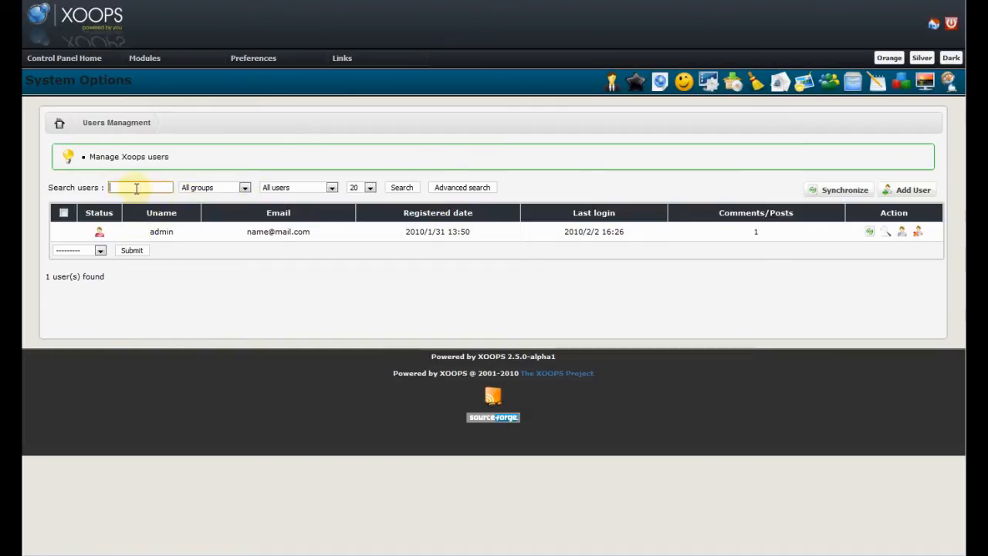
mouse_move(244, 186)
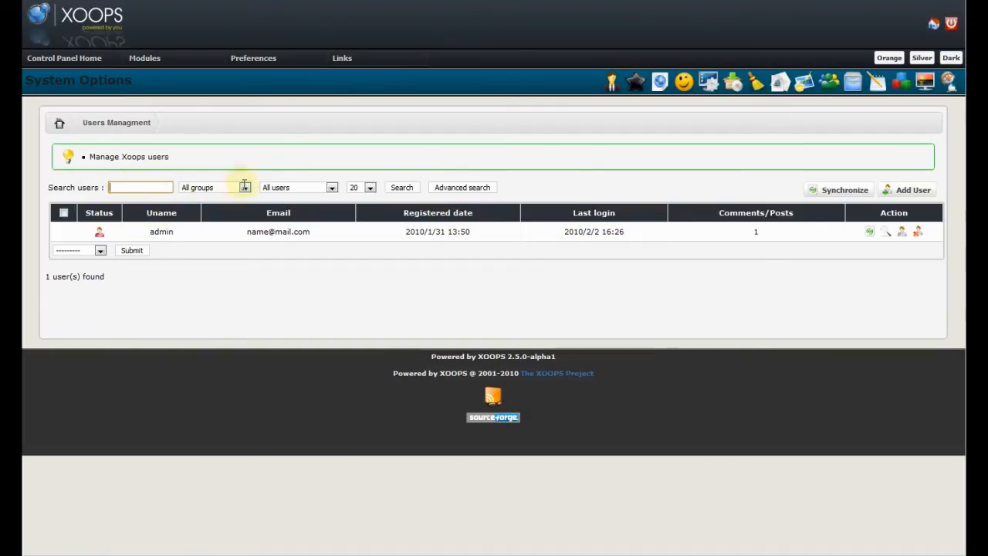
left_click(331, 187)
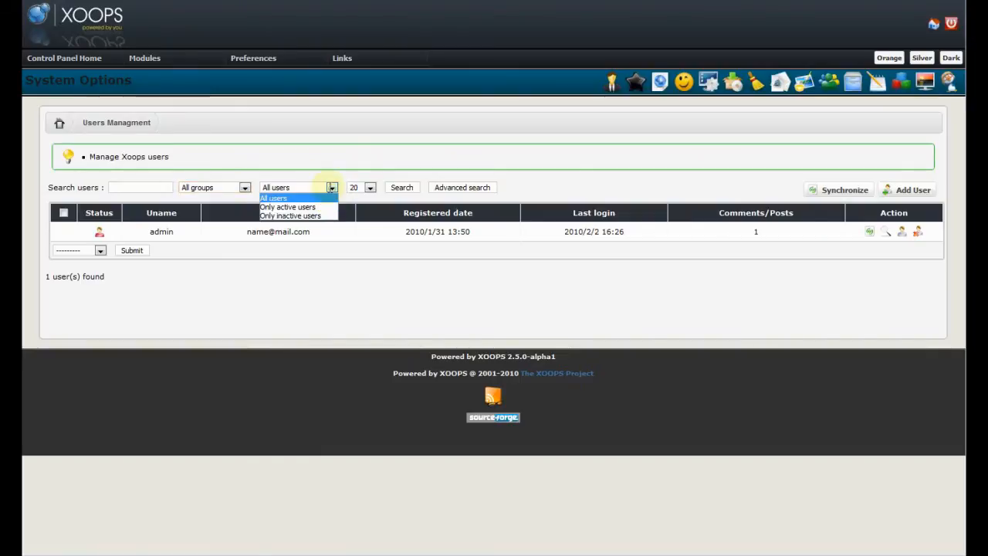
left_click(287, 207)
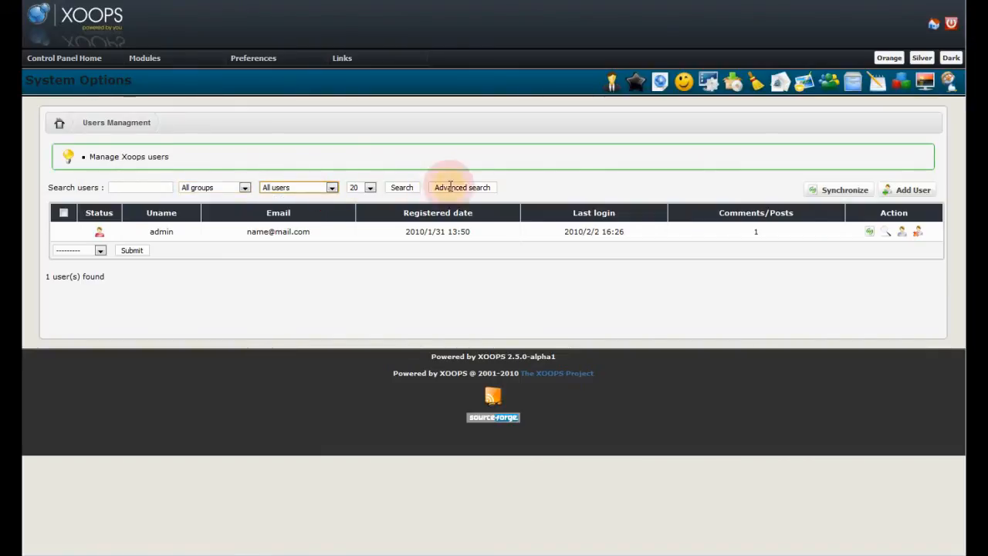
left_click(461, 186)
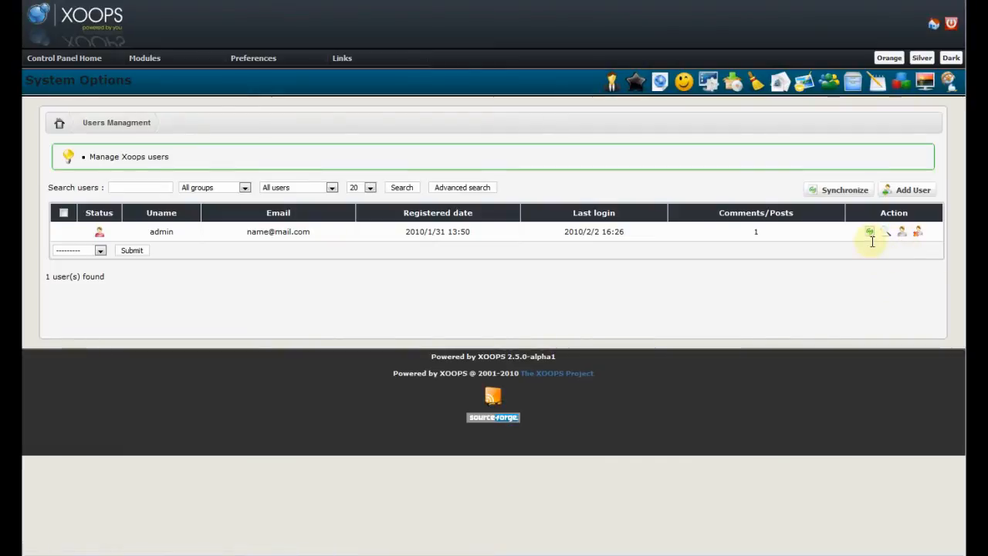
mouse_move(870, 232)
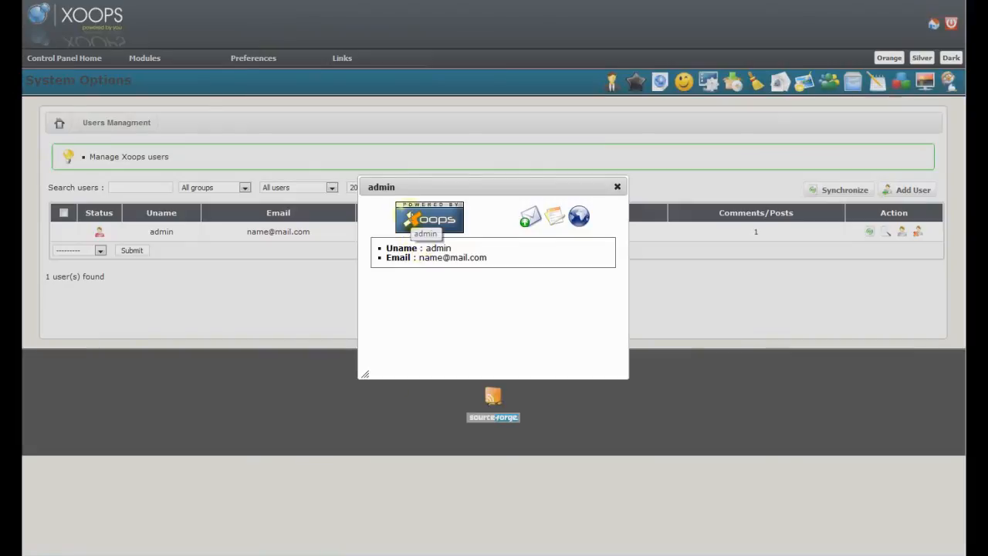
mouse_move(530, 217)
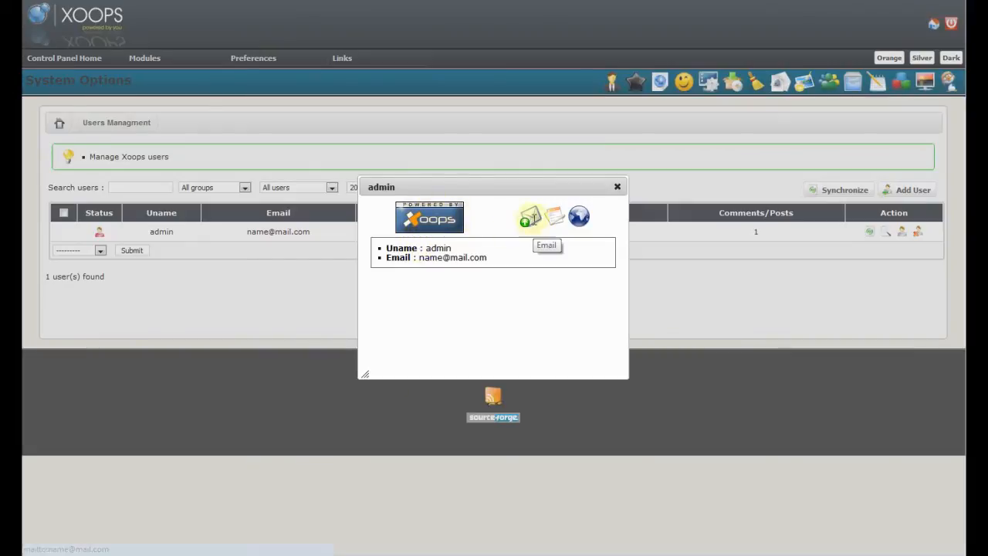
mouse_move(556, 217)
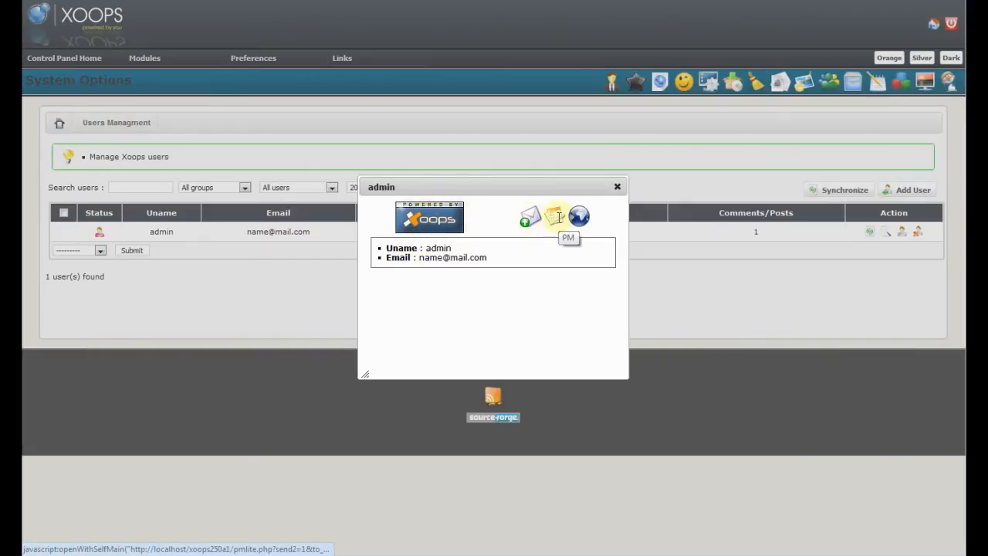
mouse_move(616, 191)
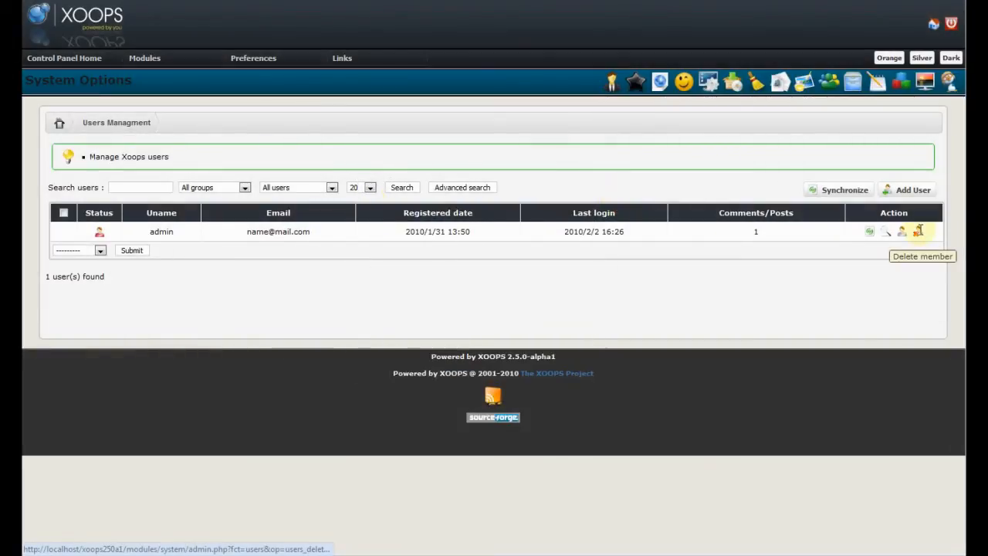
Go back to the Control Panel Home via the top-bar menu.
left_click(64, 58)
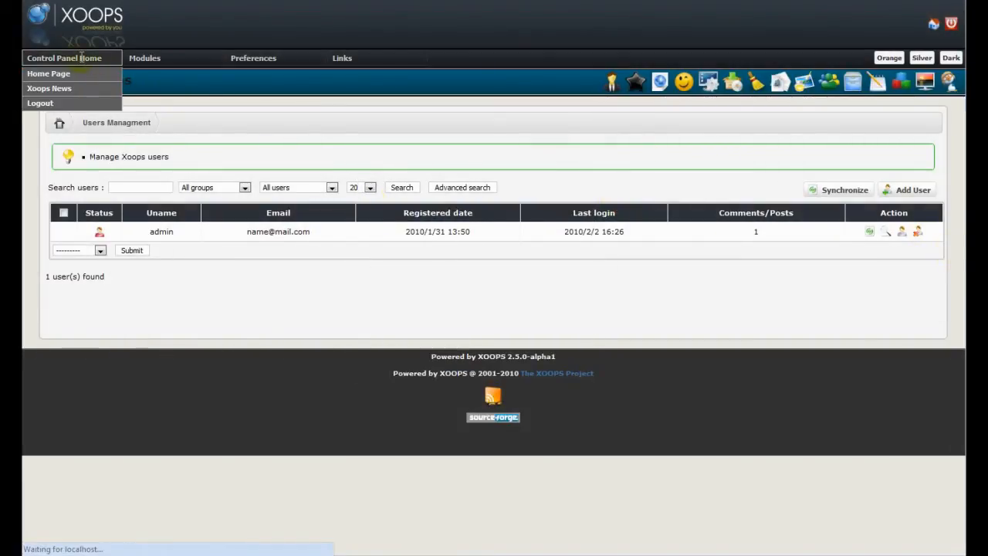
left_click(49, 73)
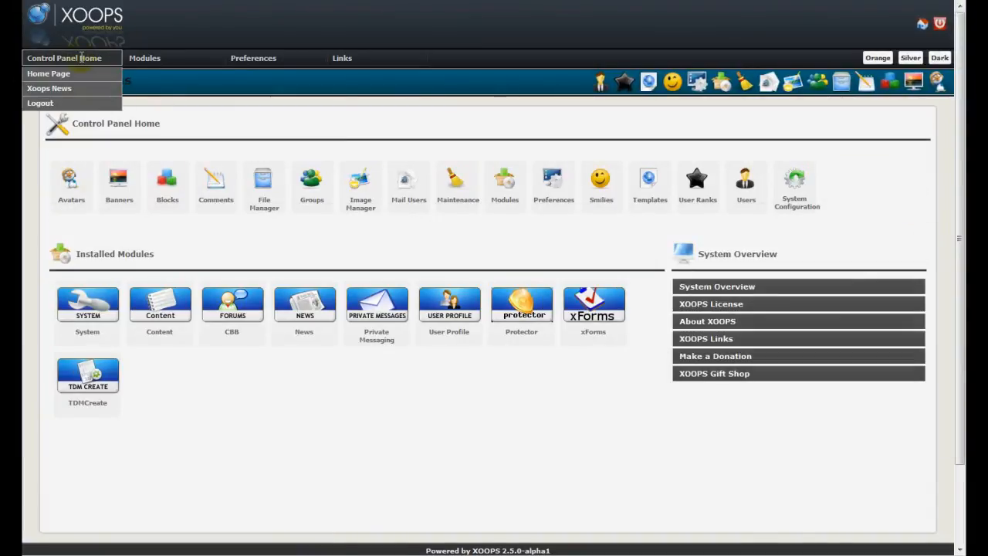